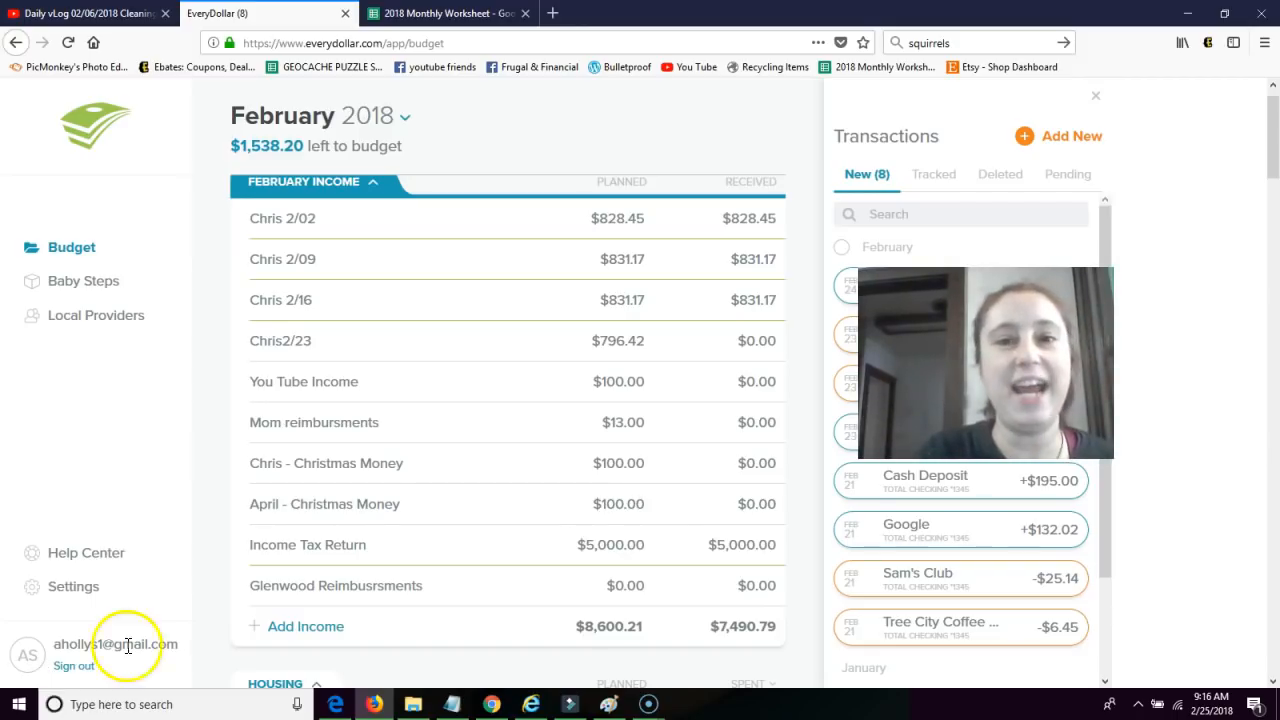
{"action": "mouse_move", "coordinate": [733, 458]}
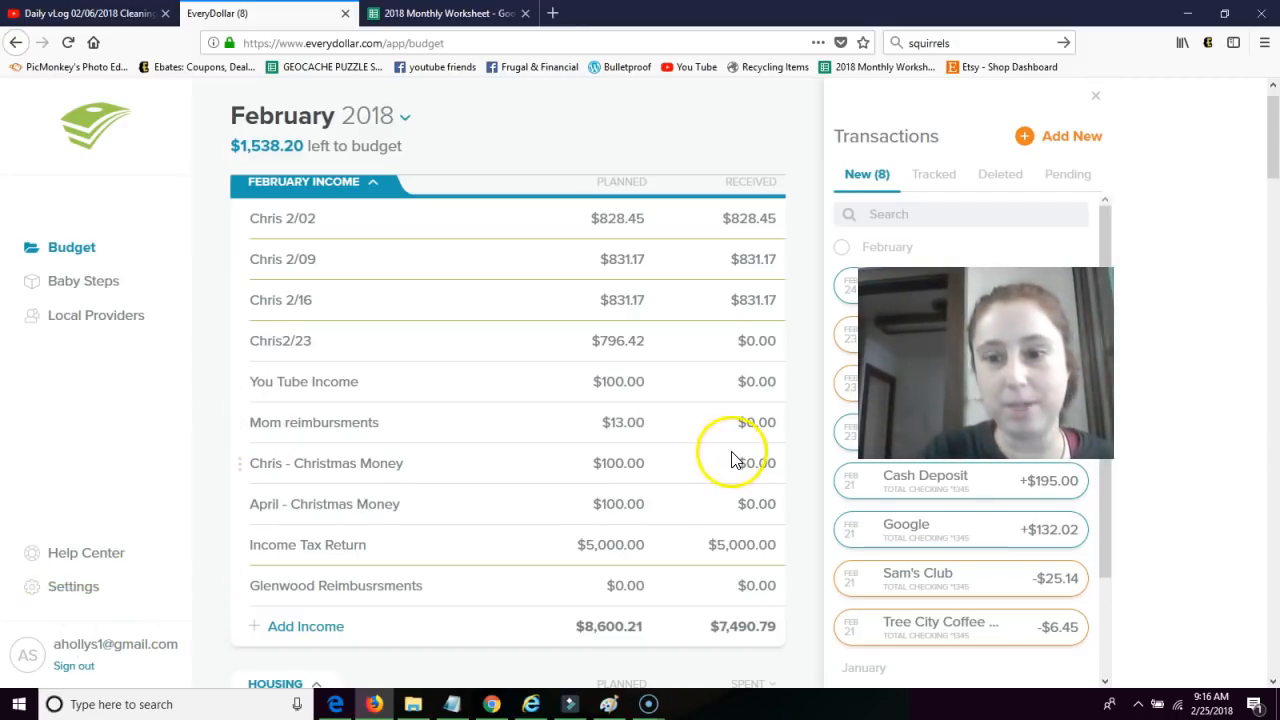
{"action": "mouse_move", "coordinate": [735, 460]}
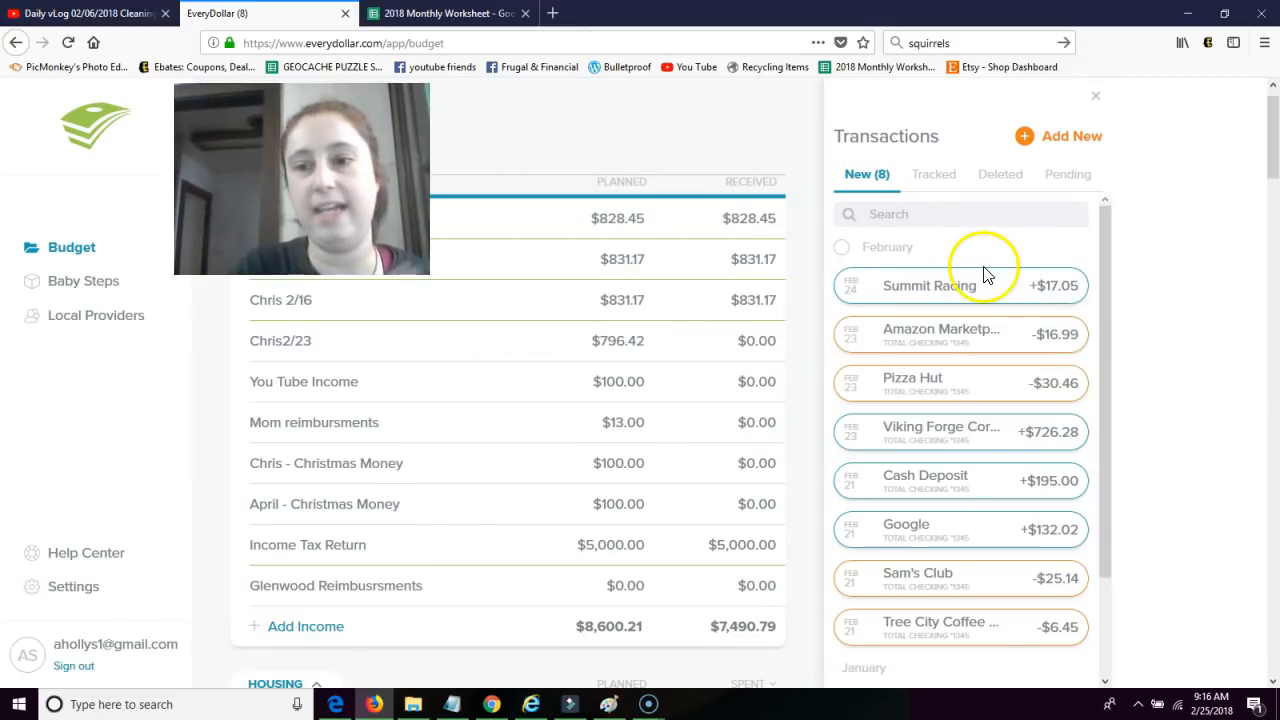
Track the $6.45 Tree City Coffee purchase under Restaurants, raising spent to $117.25.
{"action": "scroll", "scroll_direction": "down", "scroll_amount": 3}
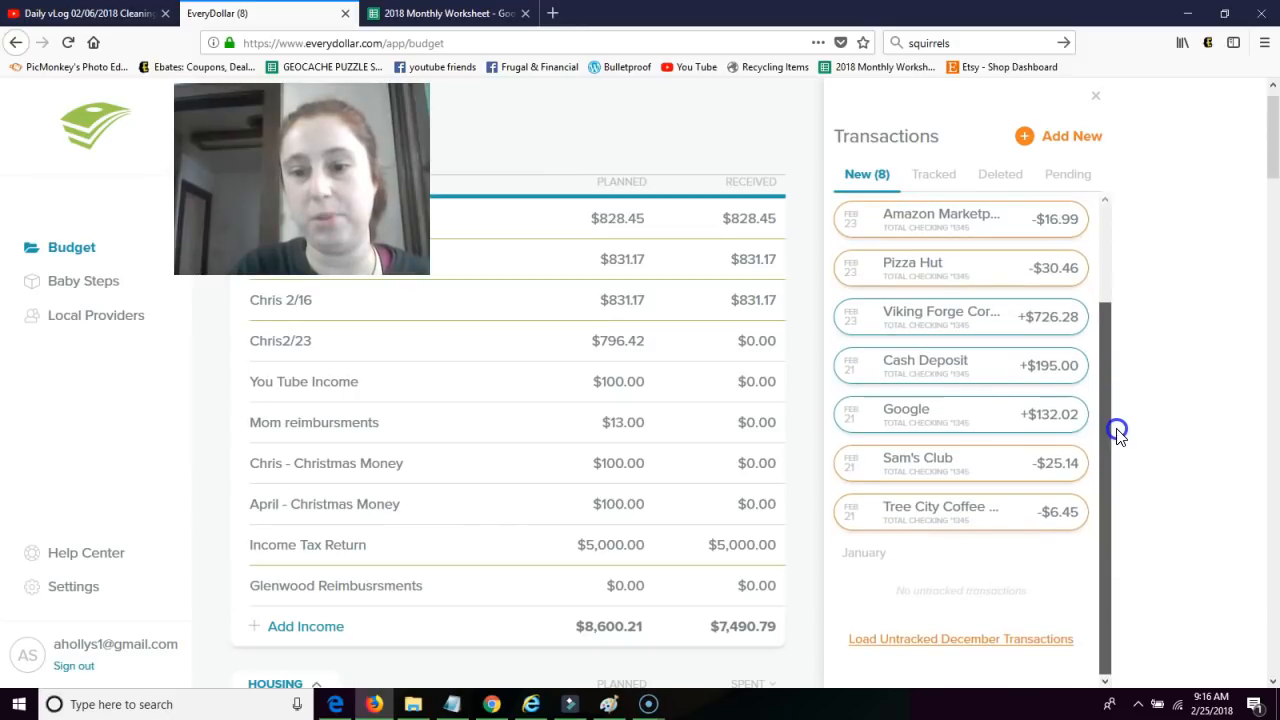
{"action": "scroll", "scroll_direction": "up", "scroll_amount": 3}
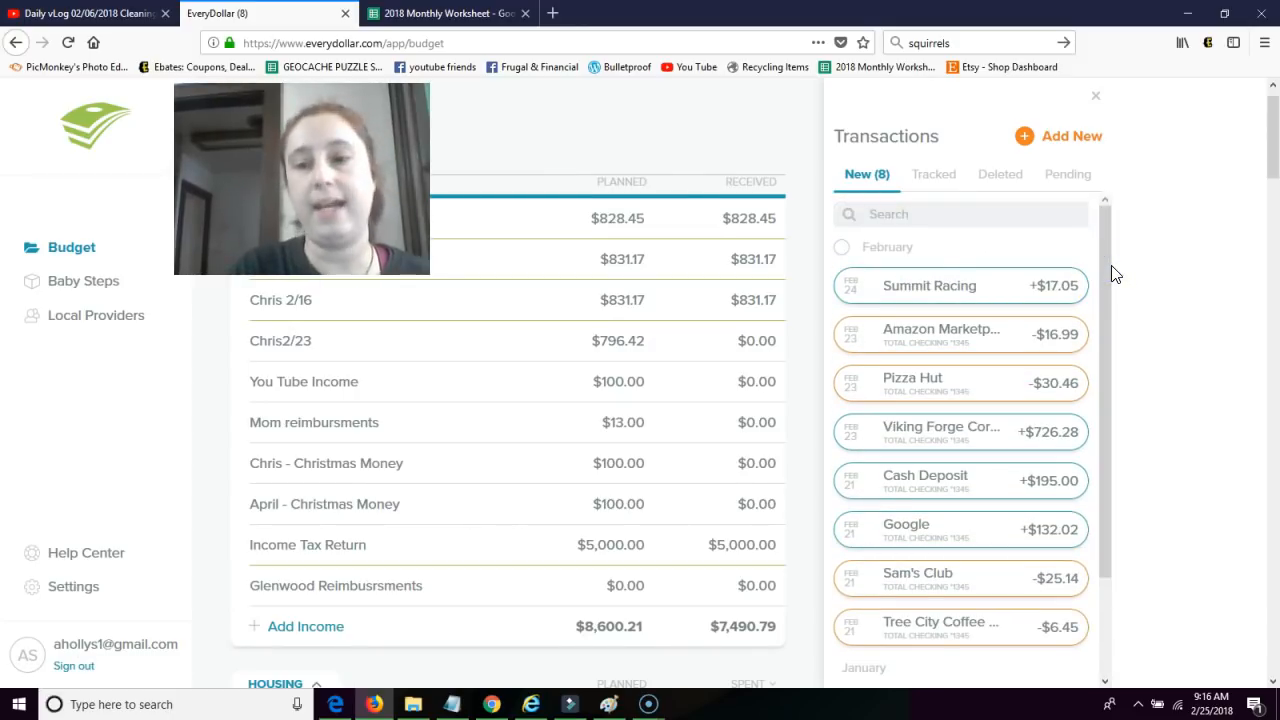
{"action": "mouse_move", "coordinate": [1107, 468]}
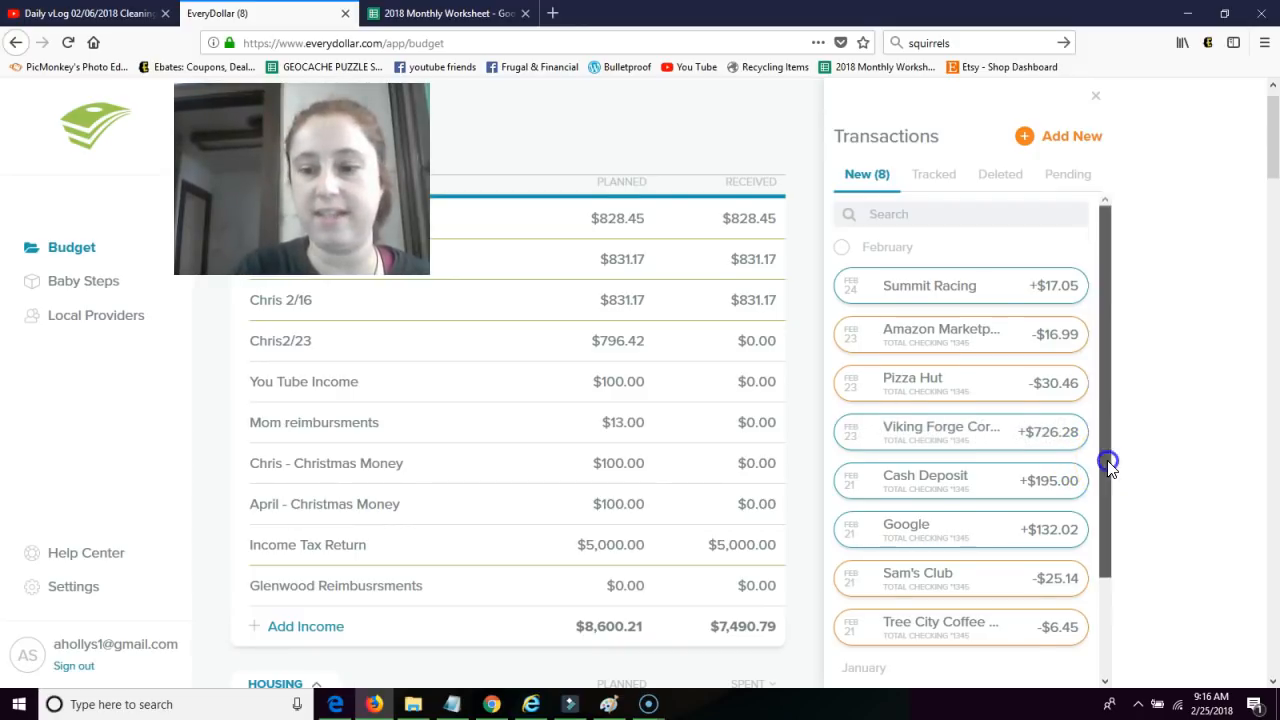
{"action": "scroll", "scroll_direction": "down", "scroll_amount": 3}
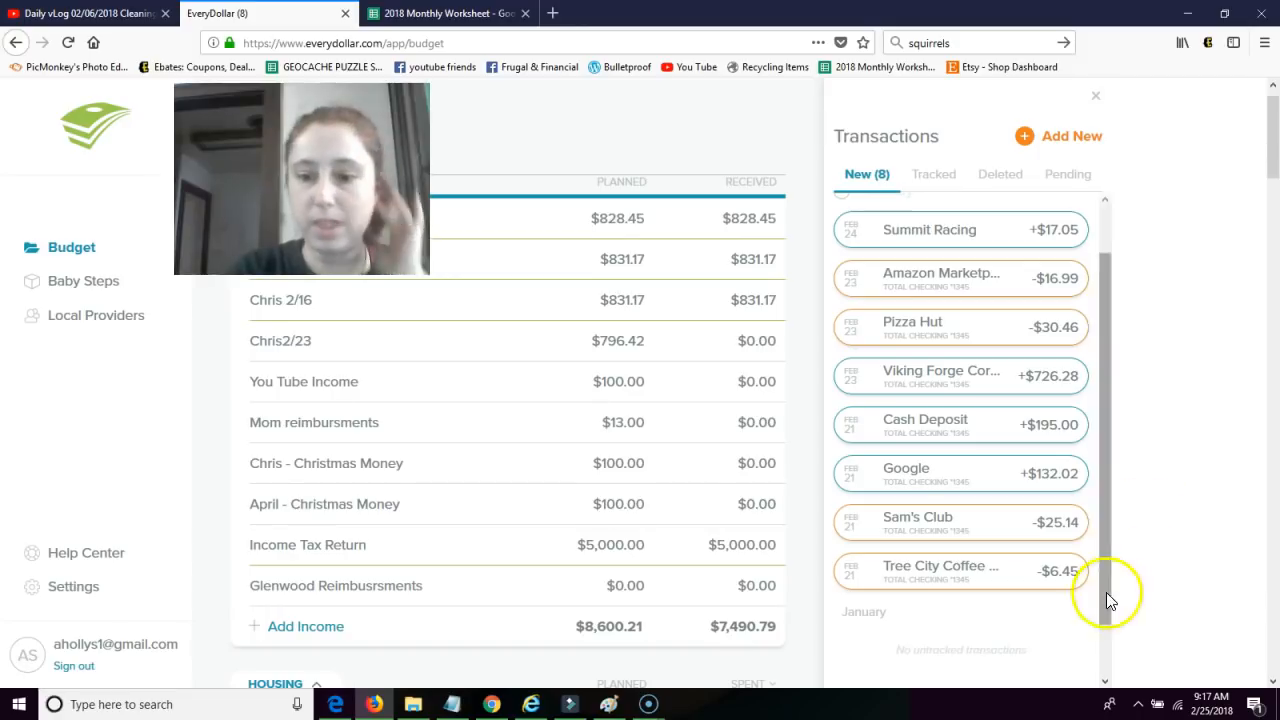
{"action": "mouse_move", "coordinate": [1270, 185]}
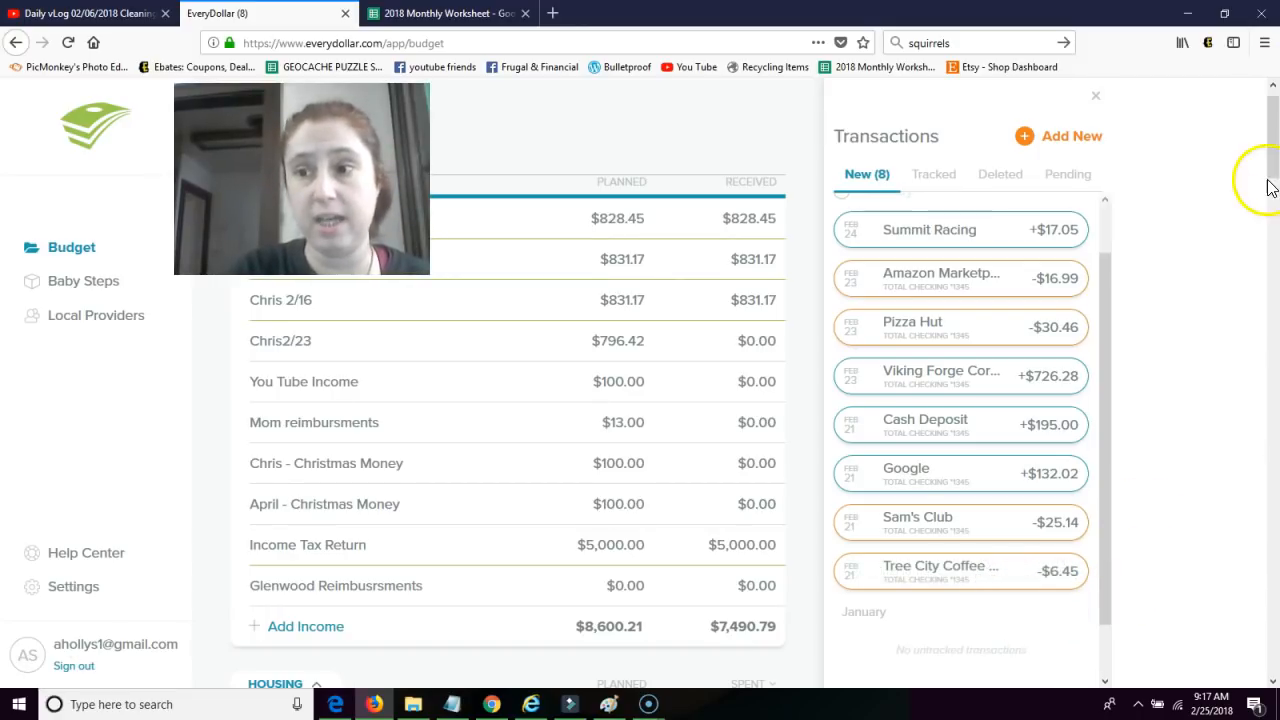
{"action": "scroll", "scroll_direction": "down", "scroll_amount": 3}
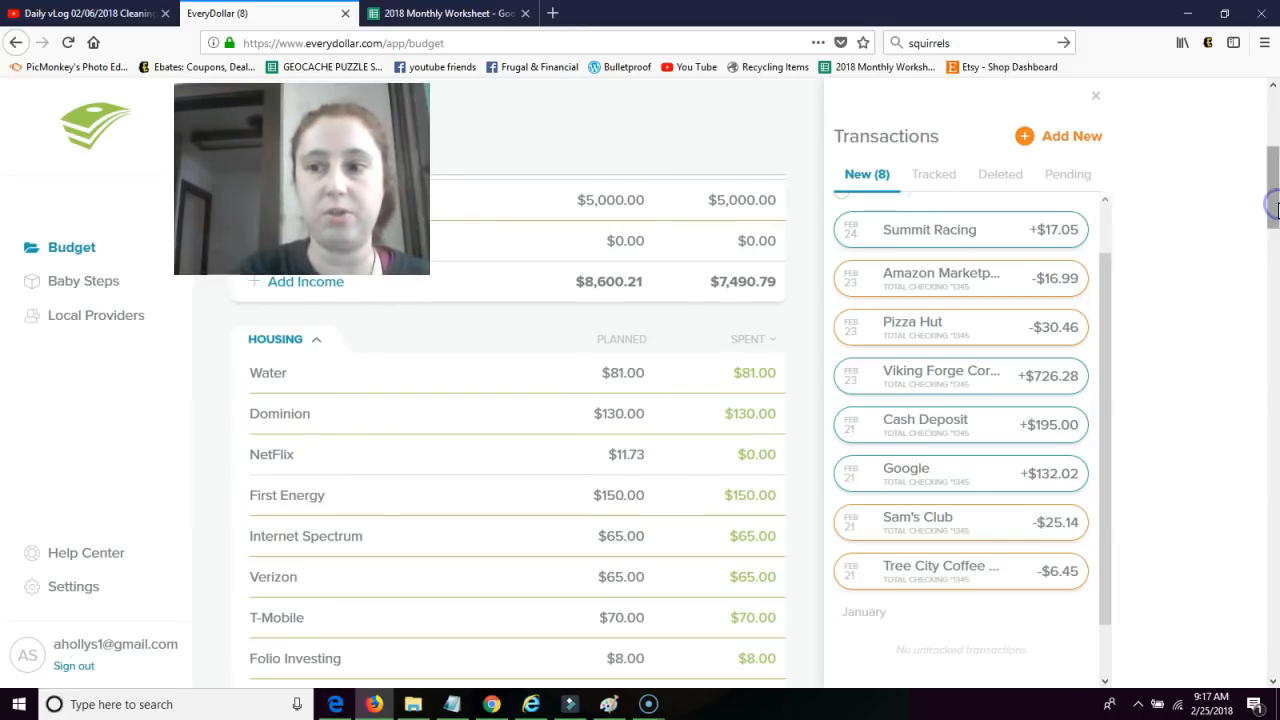
{"action": "scroll", "scroll_direction": "down", "scroll_amount": 3}
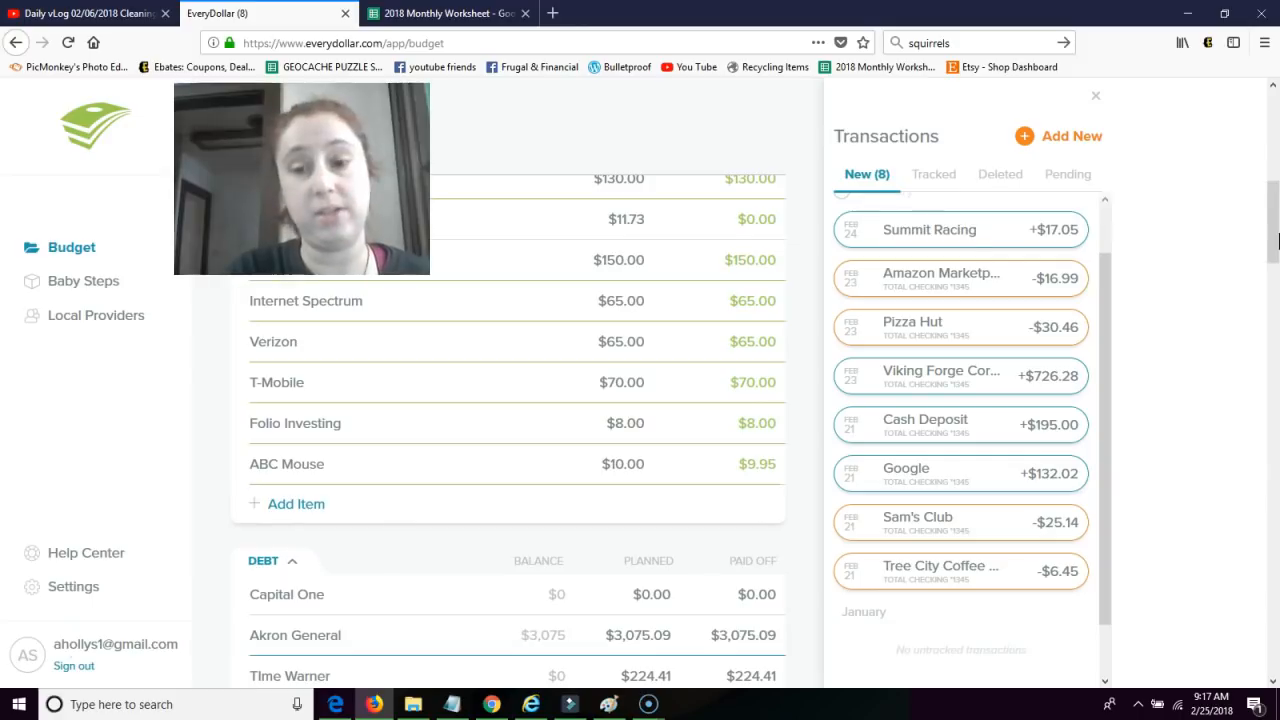
{"action": "scroll", "scroll_direction": "down", "scroll_amount": 3}
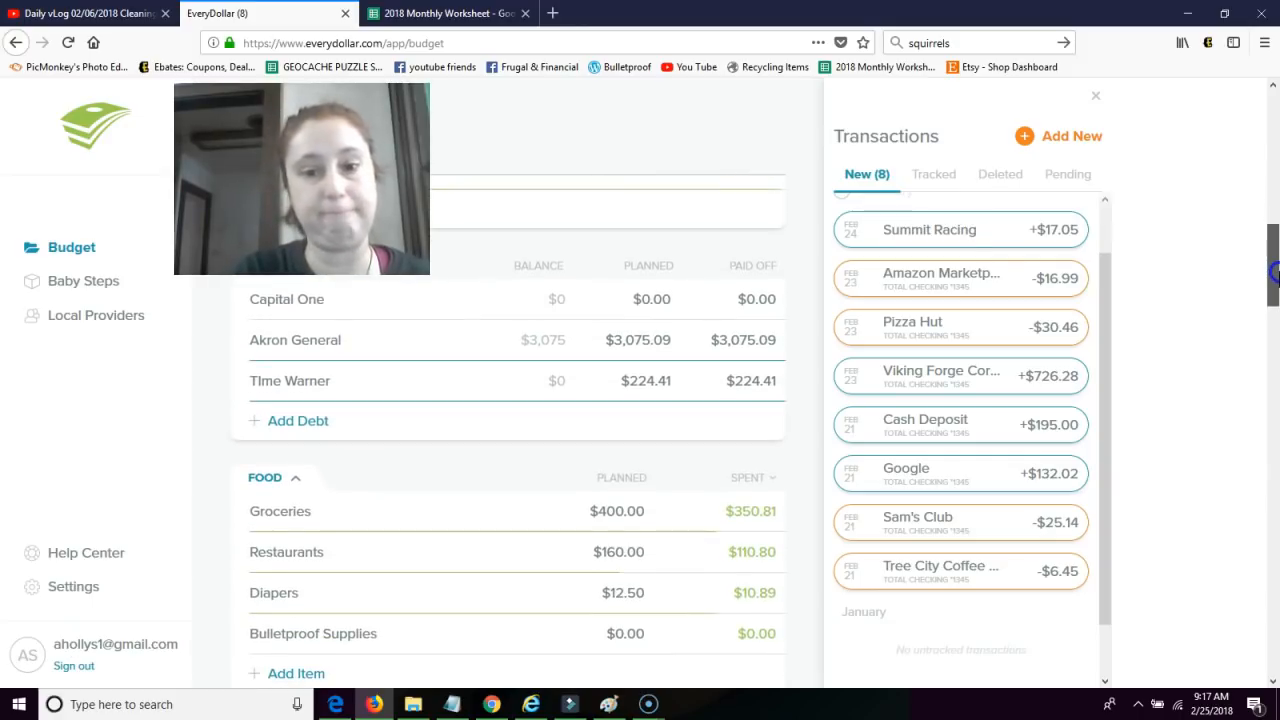
{"action": "scroll", "scroll_direction": "down", "scroll_amount": 3}
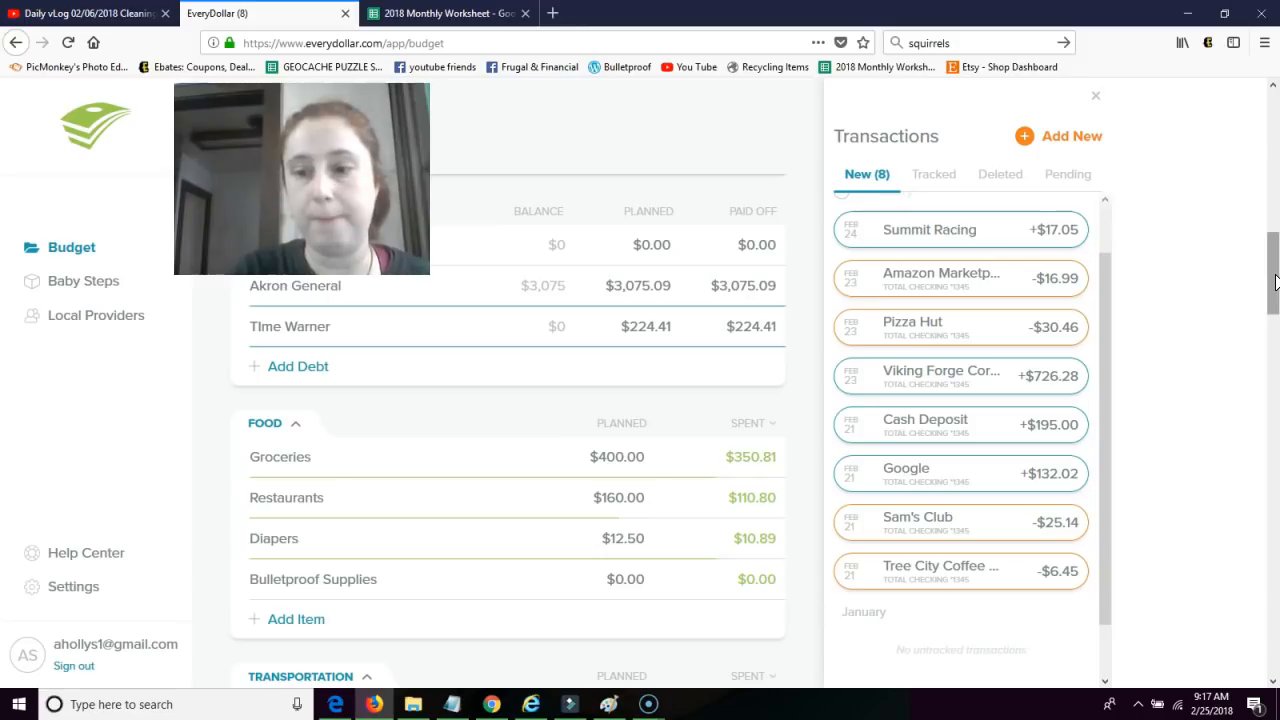
{"action": "scroll", "scroll_direction": "down", "scroll_amount": 3}
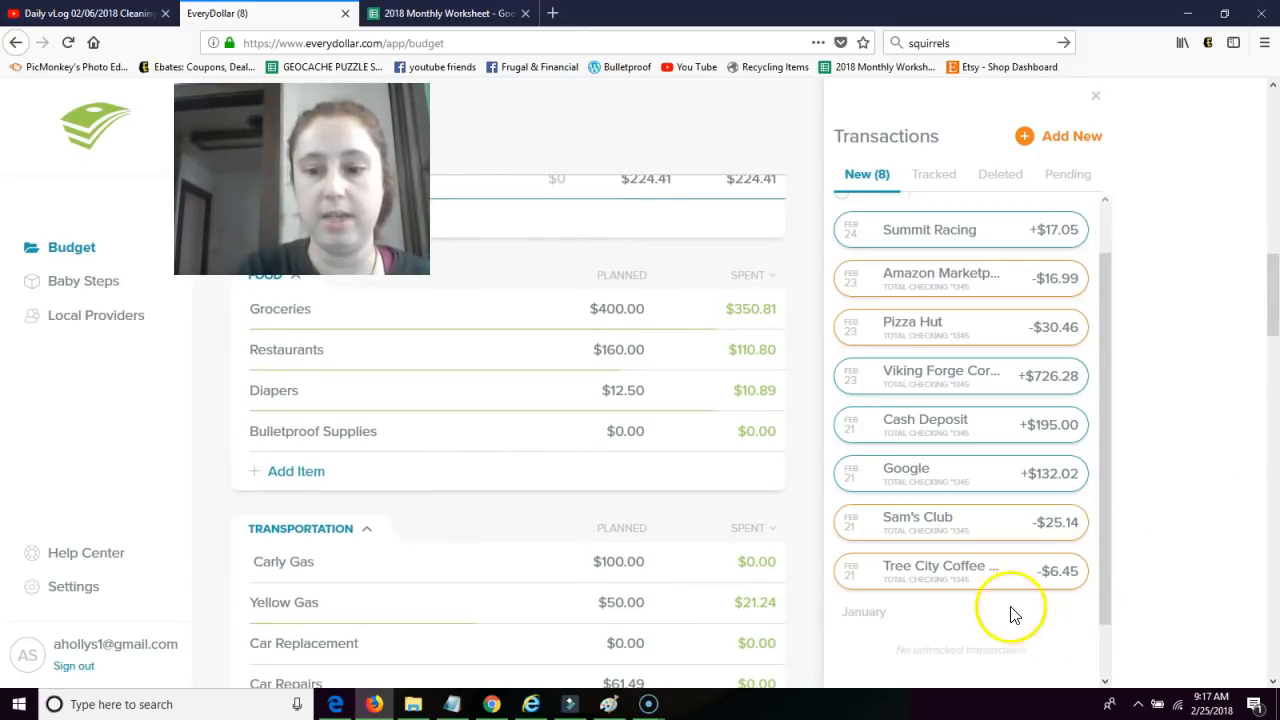
{"action": "left_click_drag", "start_coordinate": [960, 571], "coordinate": [630, 350]}
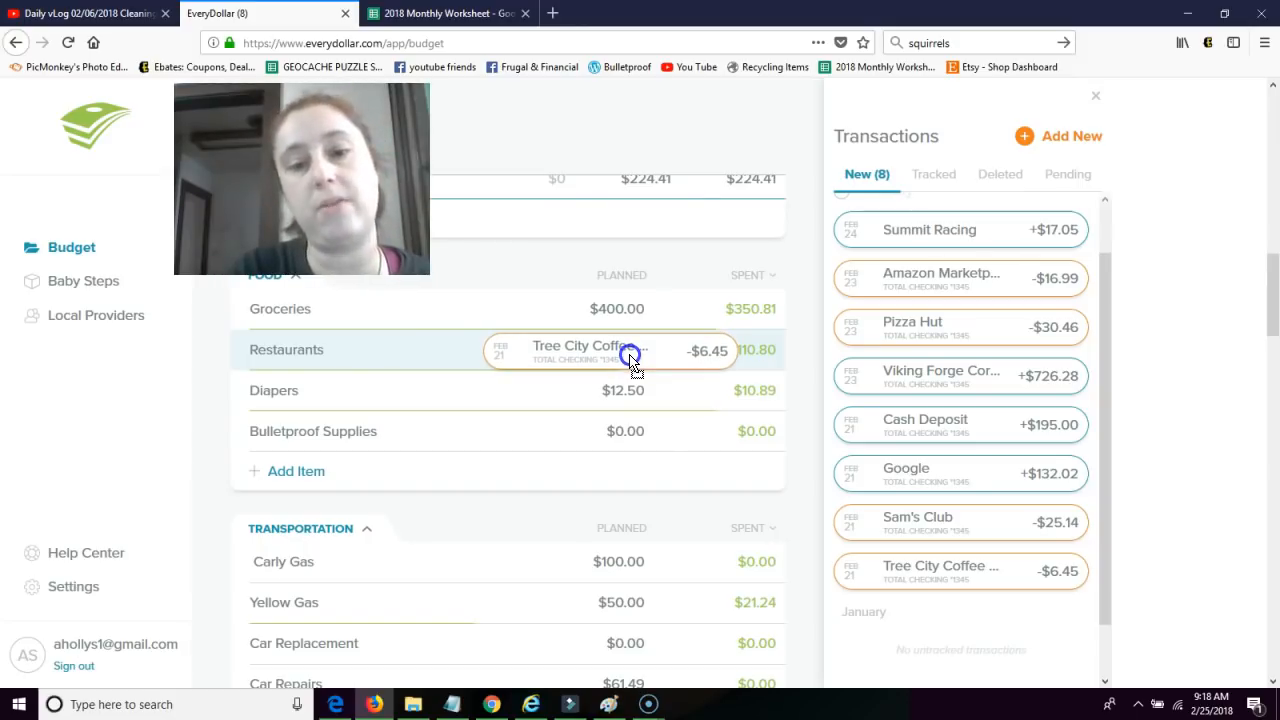
{"action": "left_click", "coordinate": [630, 356]}
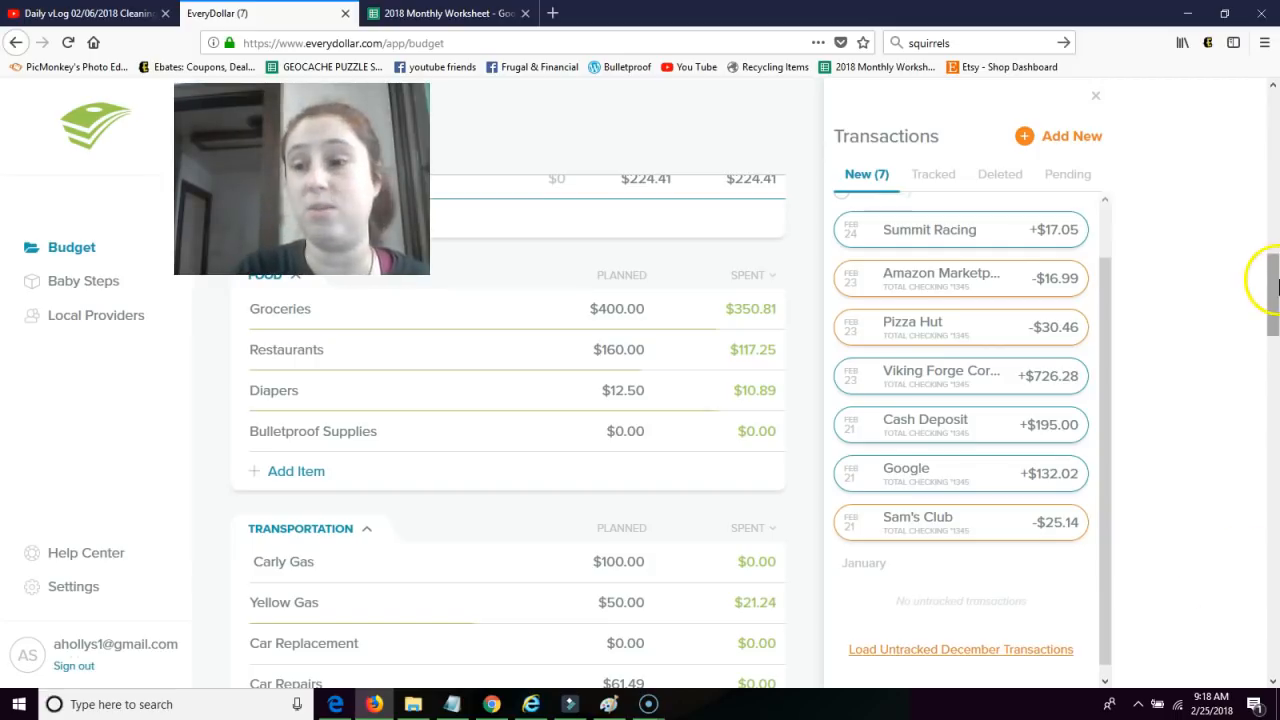
File the $25.14 Sam's Club purchase under Yellow Gas and edit You Tube Income's planned amount.
{"action": "scroll", "scroll_direction": "down", "scroll_amount": 3}
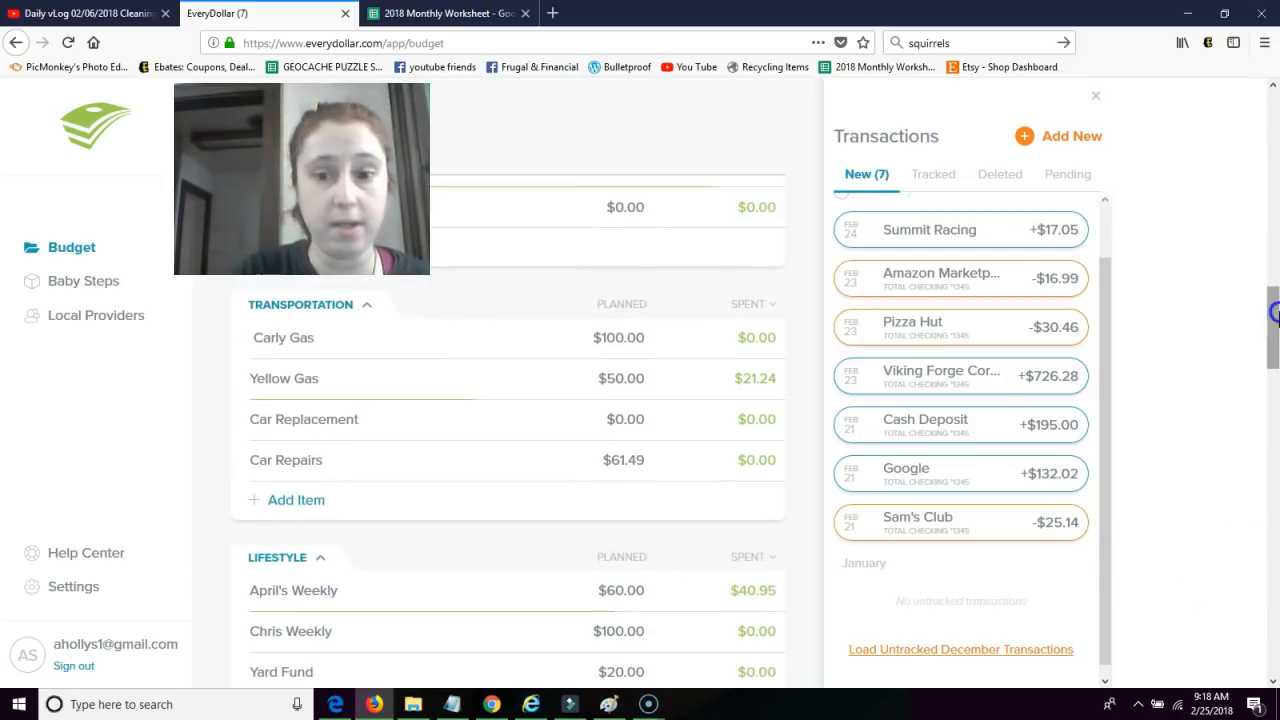
{"action": "left_click_drag", "start_coordinate": [959, 521], "coordinate": [615, 367]}
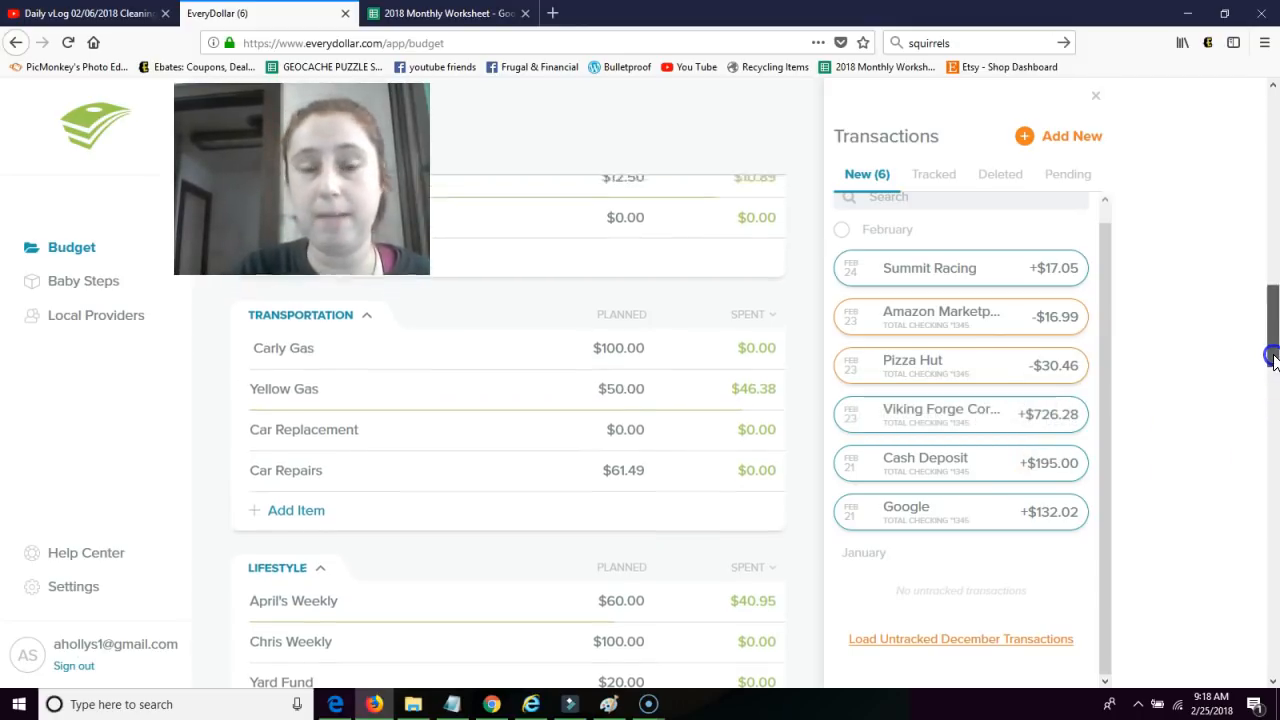
{"action": "scroll", "scroll_direction": "up", "scroll_amount": 3}
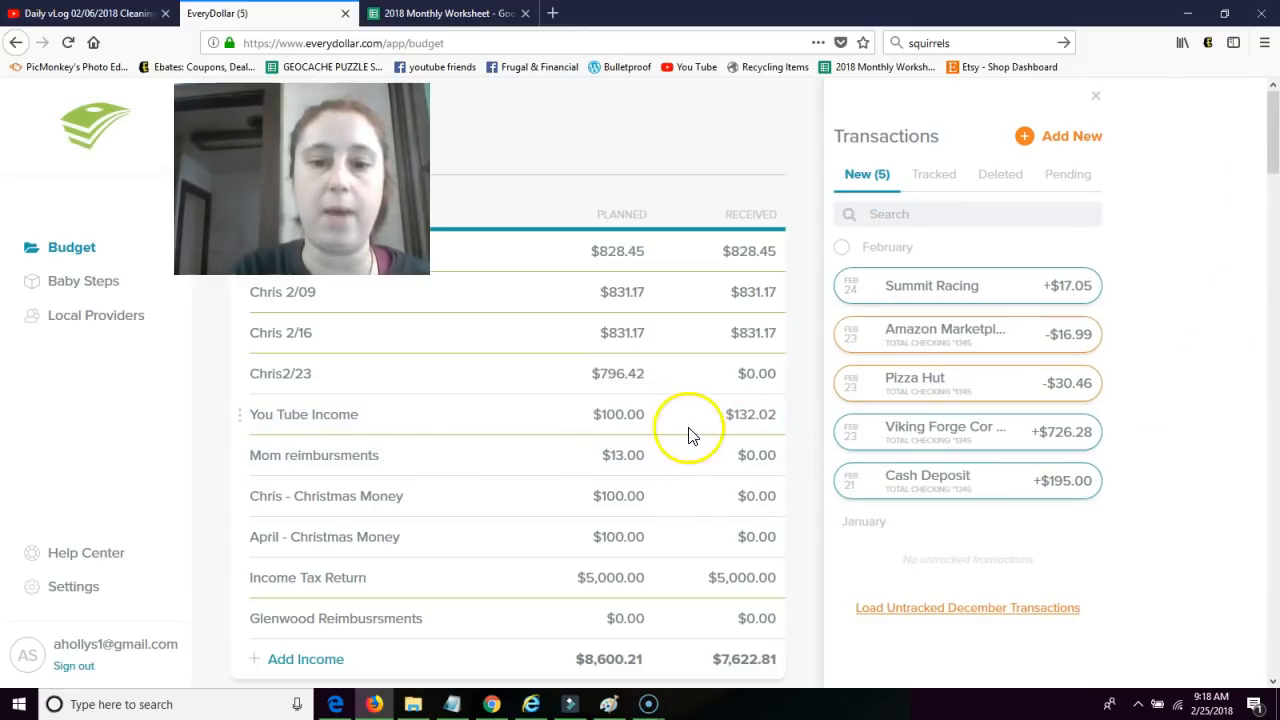
{"action": "left_click", "coordinate": [303, 414]}
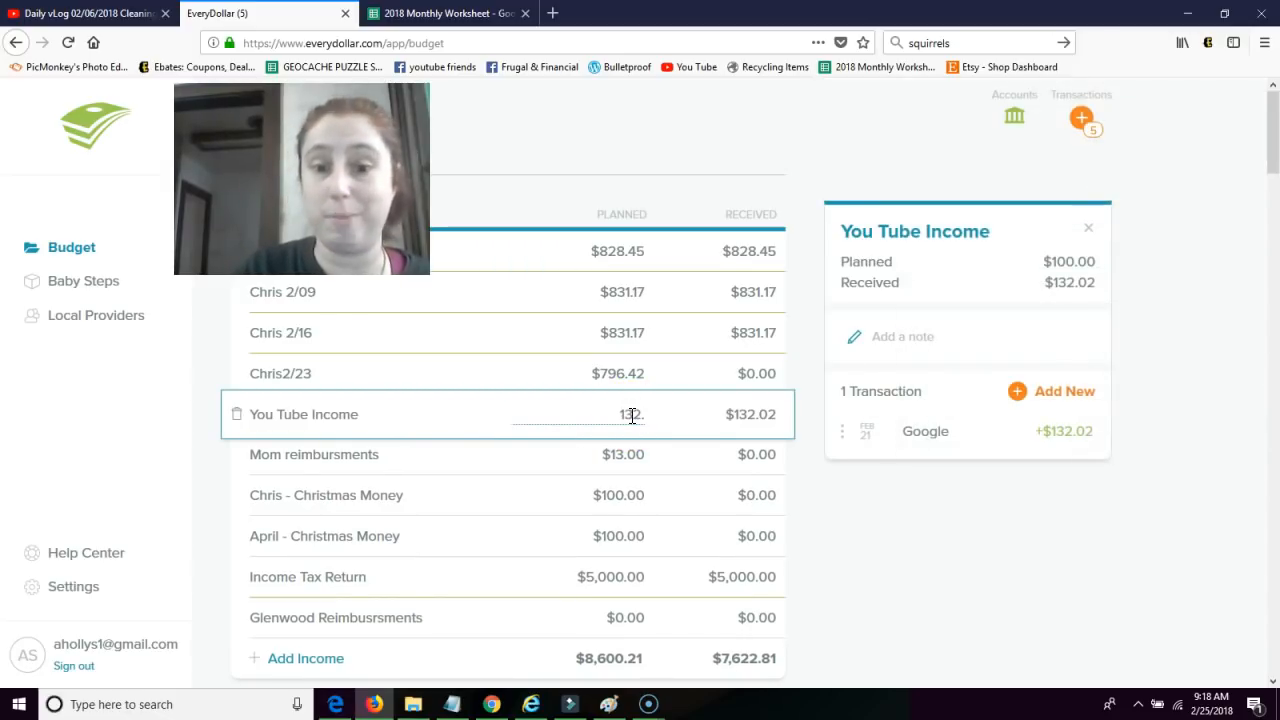
Set You Tube Income's planned amount to $132.02.
{"action": "type", "text": "132.02"}
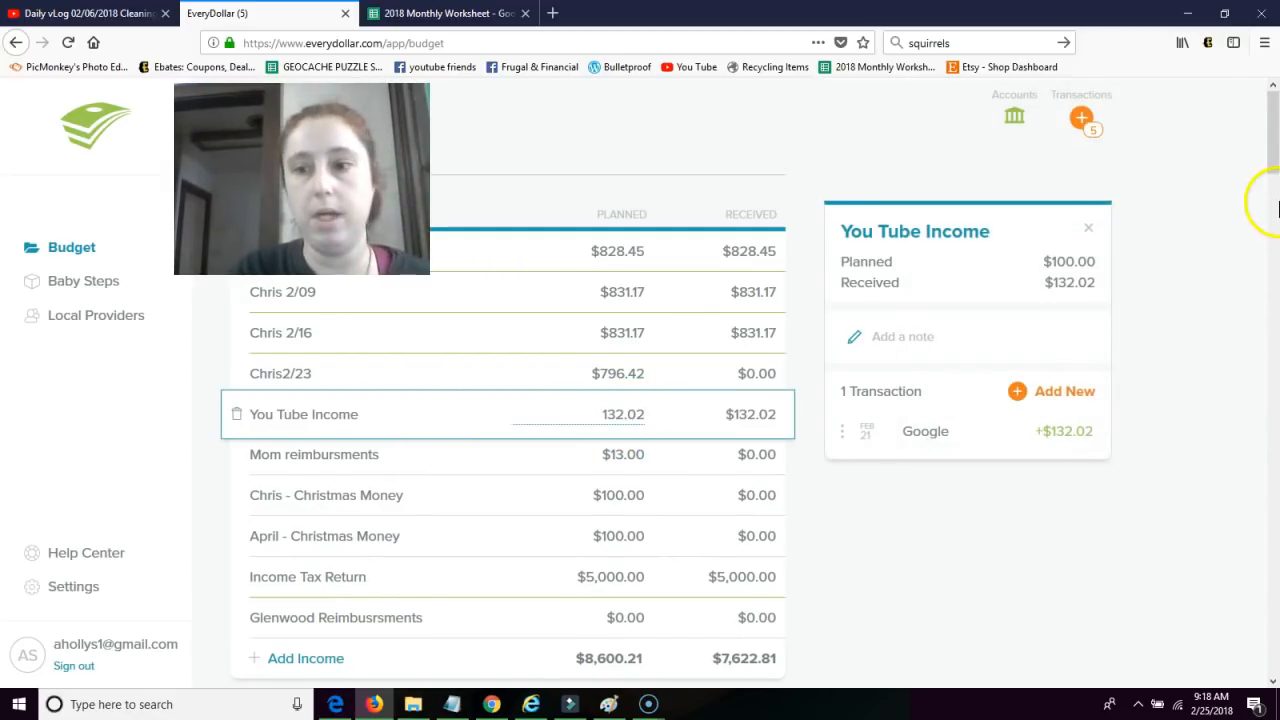
{"action": "left_click", "coordinate": [1088, 228]}
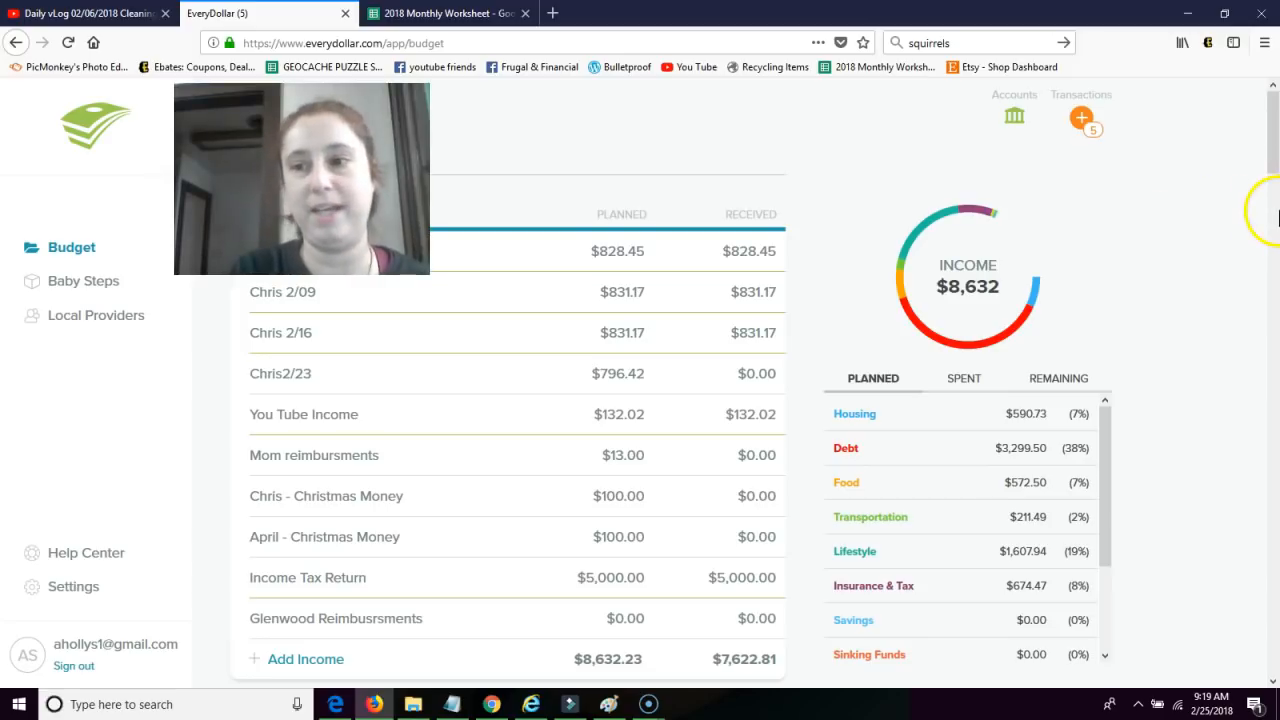
{"action": "mouse_move", "coordinate": [1205, 120]}
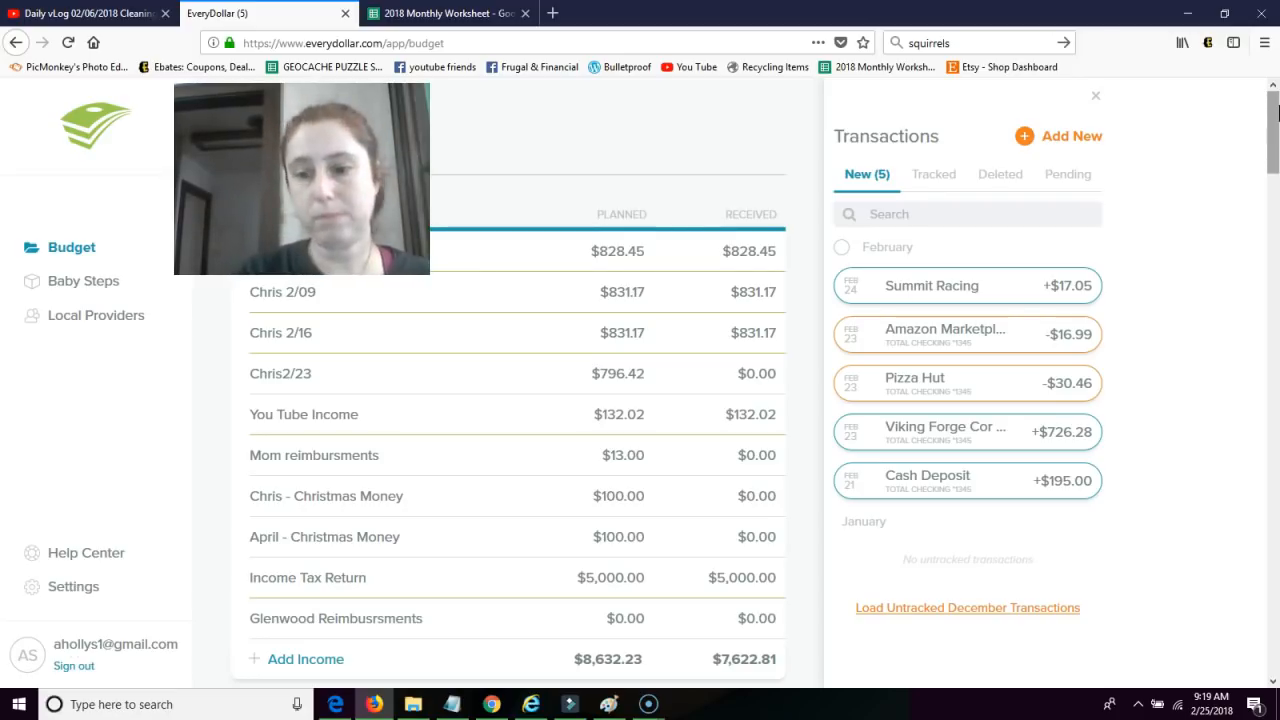
{"action": "mouse_move", "coordinate": [1113, 490]}
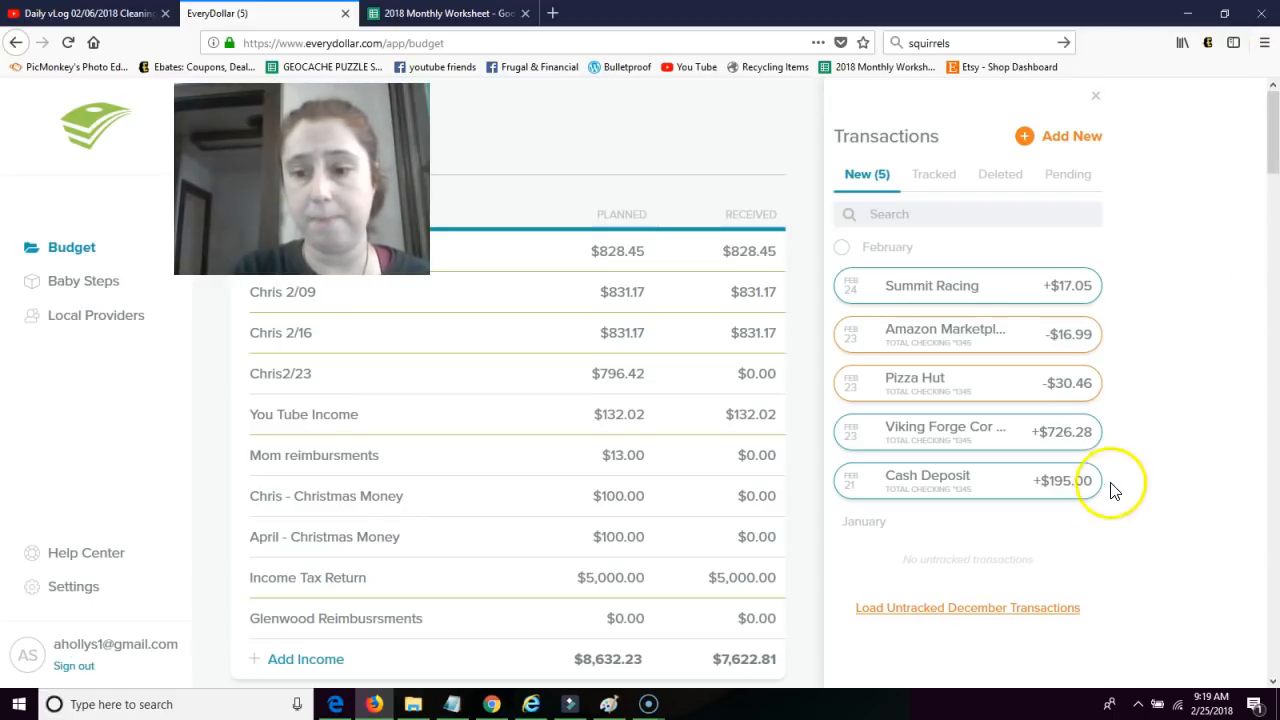
{"action": "mouse_move", "coordinate": [1134, 533]}
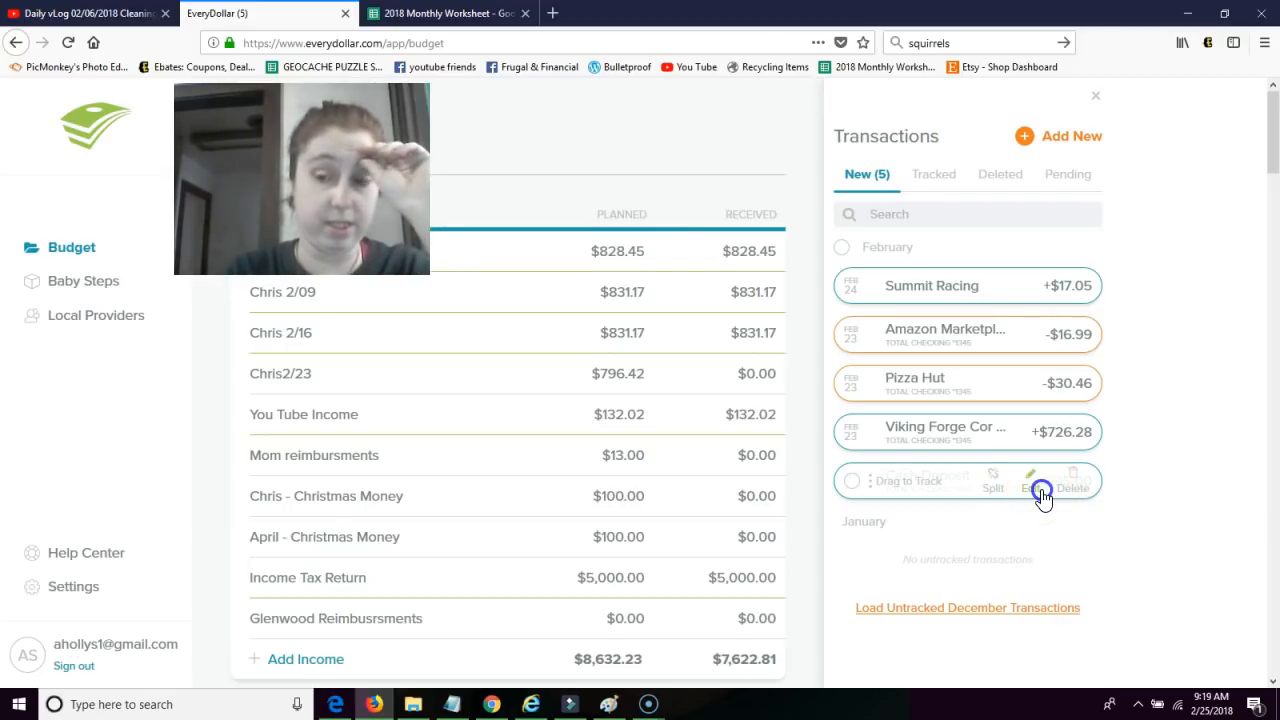
Correct the cash deposit amount to $152.00 and save the change.
{"action": "left_click", "coordinate": [1029, 480]}
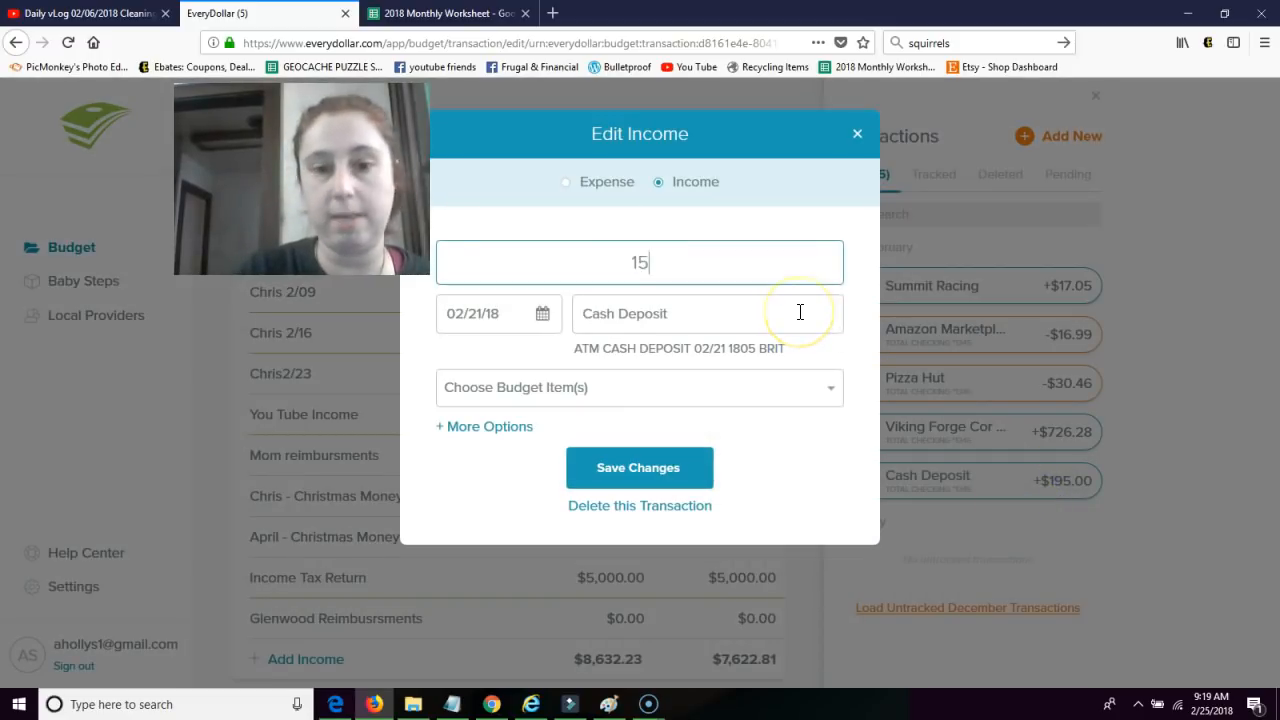
{"action": "type", "text": "2.00"}
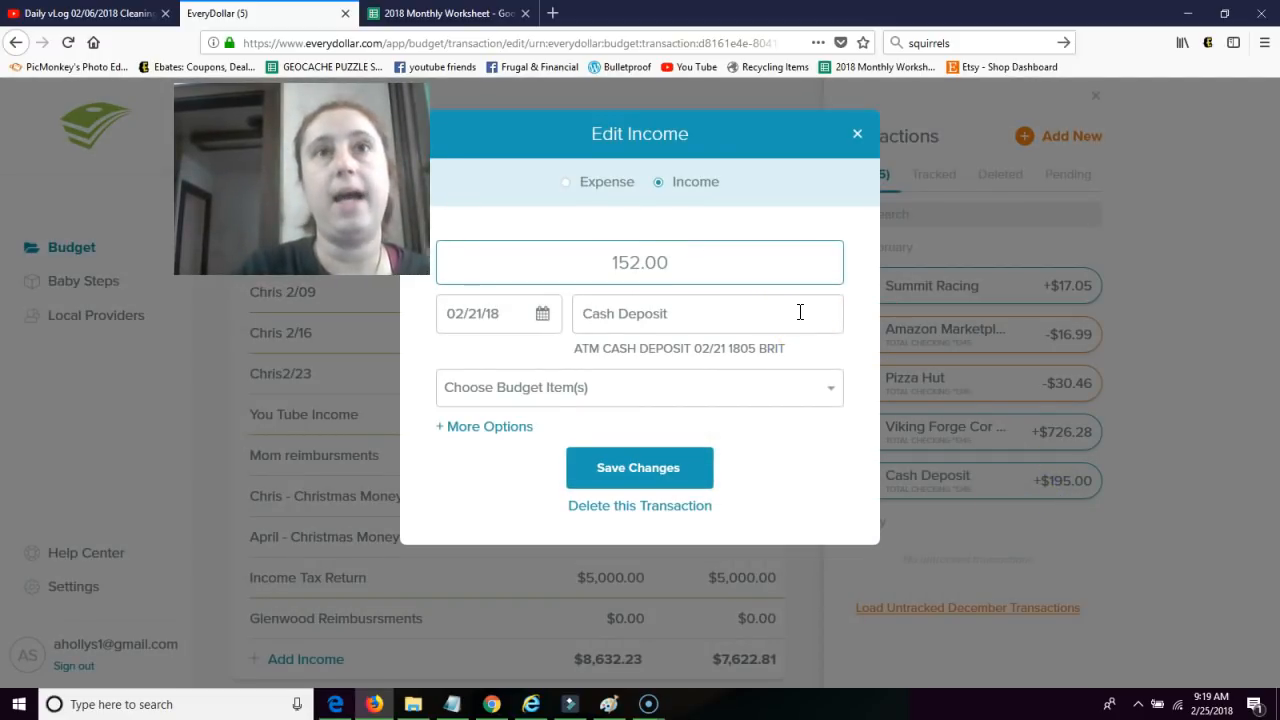
{"action": "left_click", "coordinate": [639, 262]}
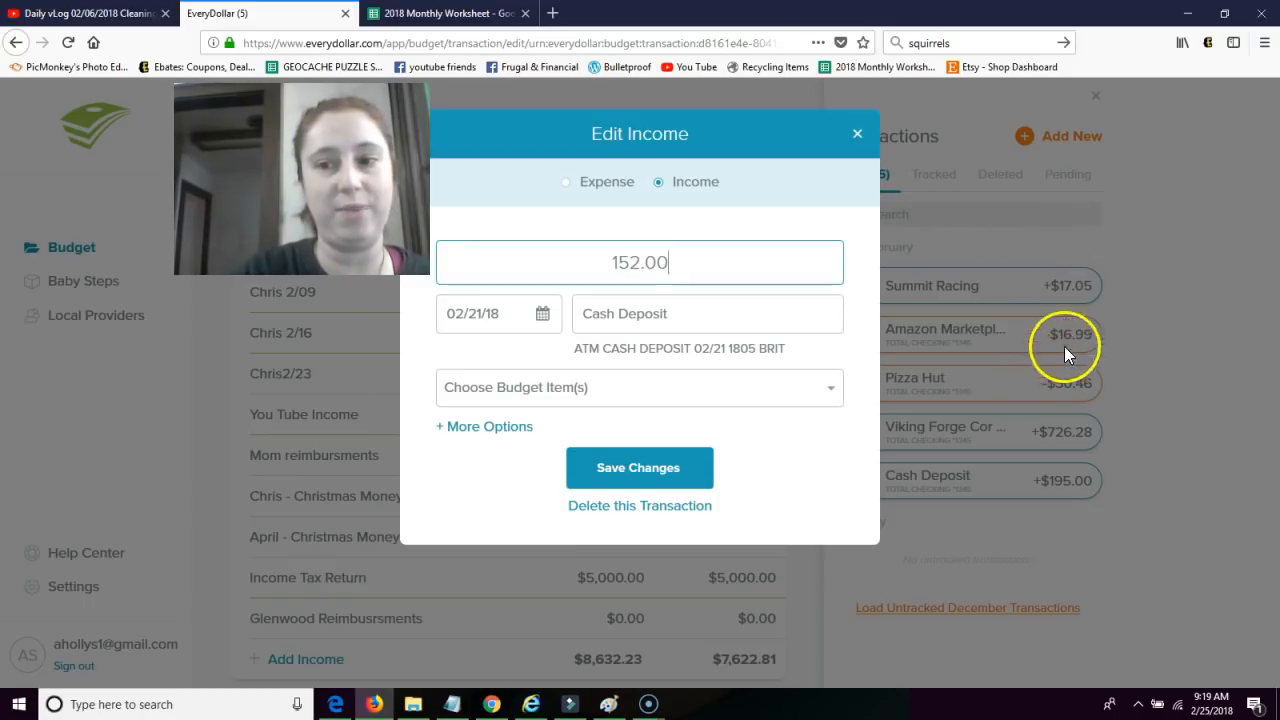
{"action": "mouse_move", "coordinate": [800, 388]}
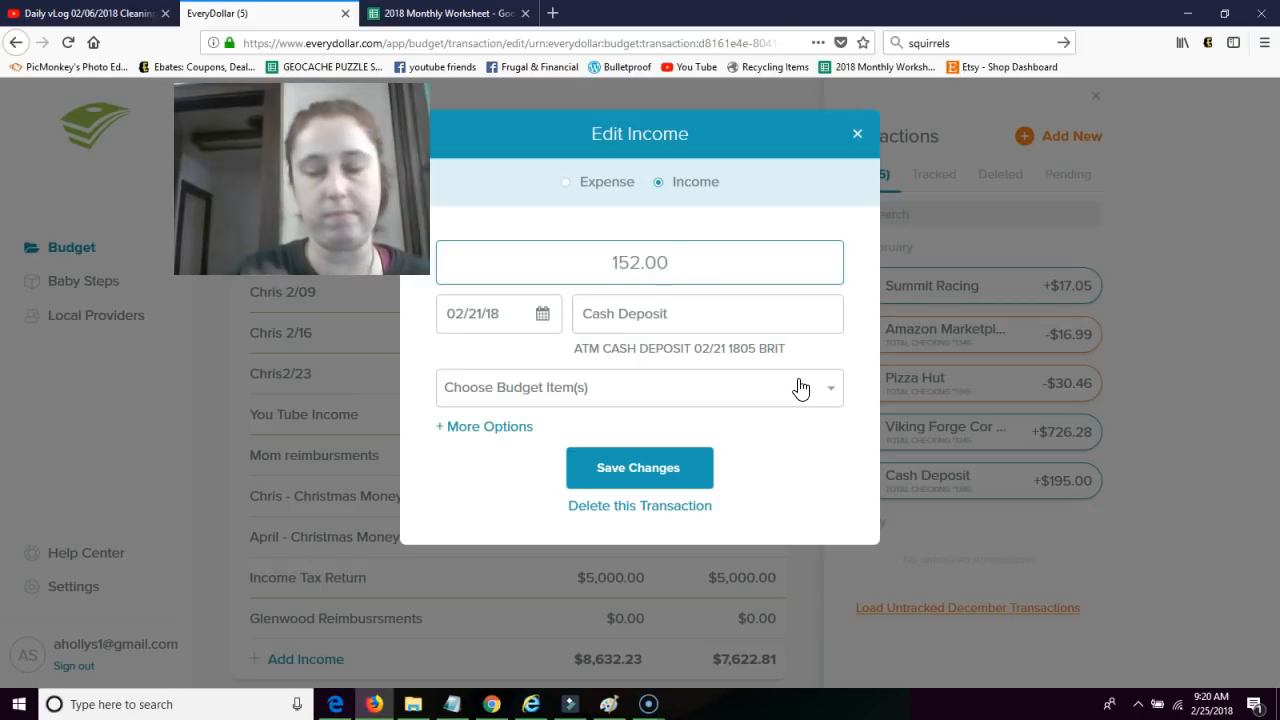
{"action": "left_click", "coordinate": [640, 262]}
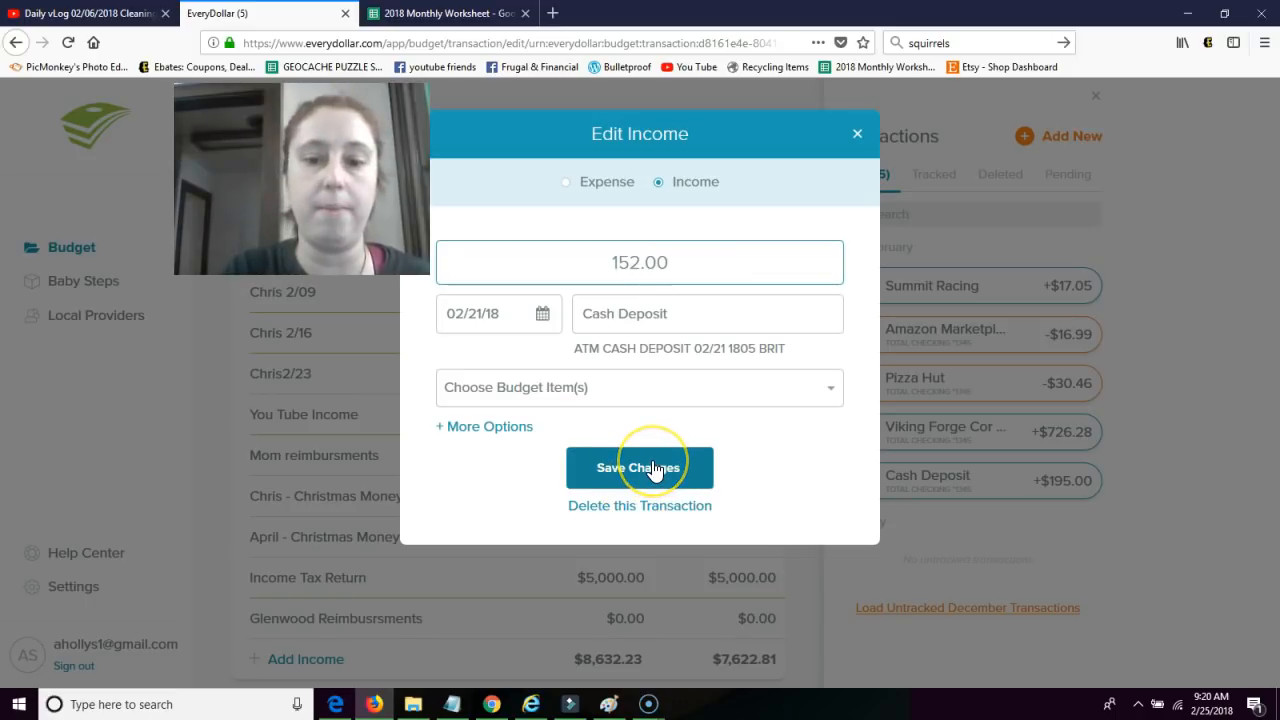
{"action": "left_click", "coordinate": [639, 467]}
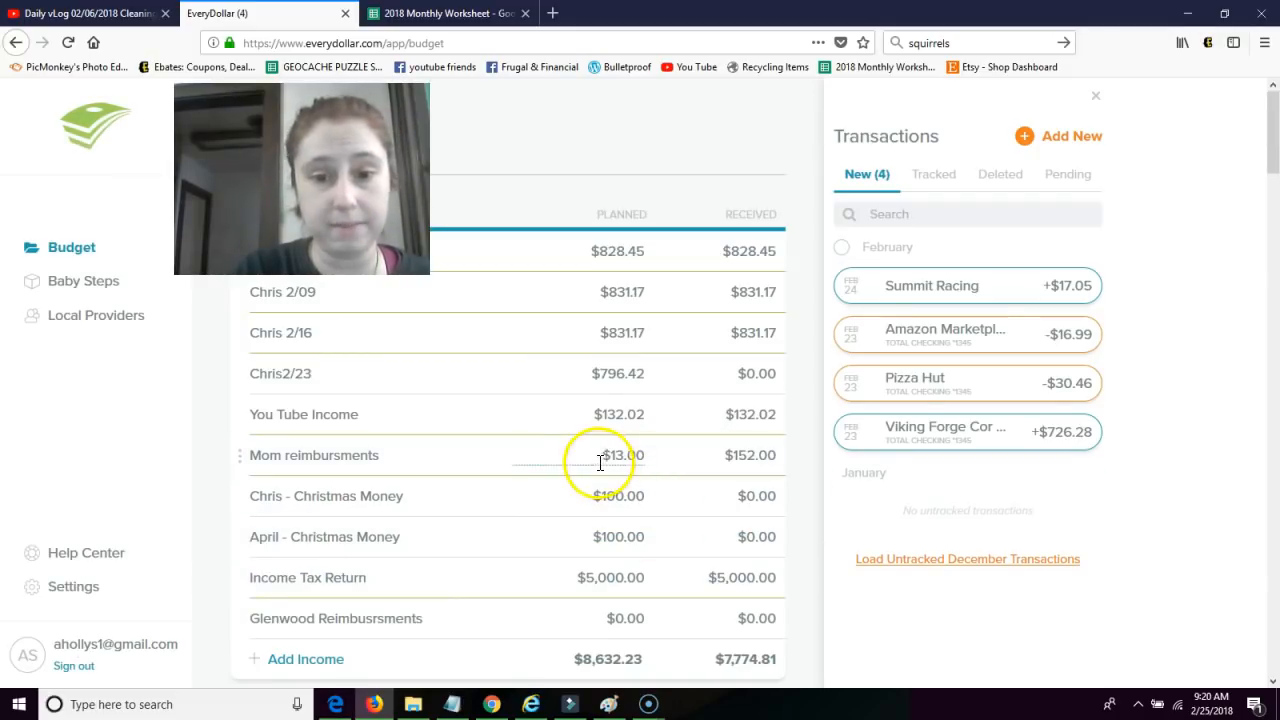
Plan Mom reimbursments at $185.00 and track the $726.28 deposit to Chris2/23.
{"action": "left_click", "coordinate": [313, 455]}
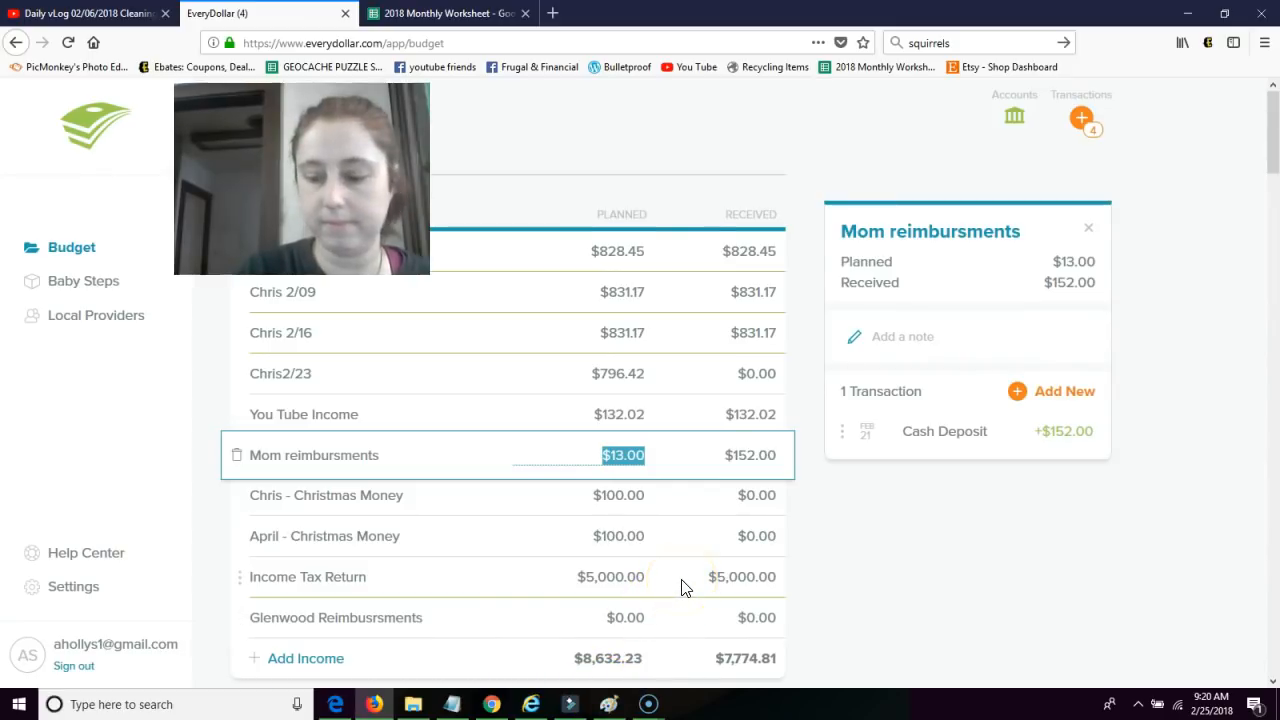
{"action": "type", "text": "1"}
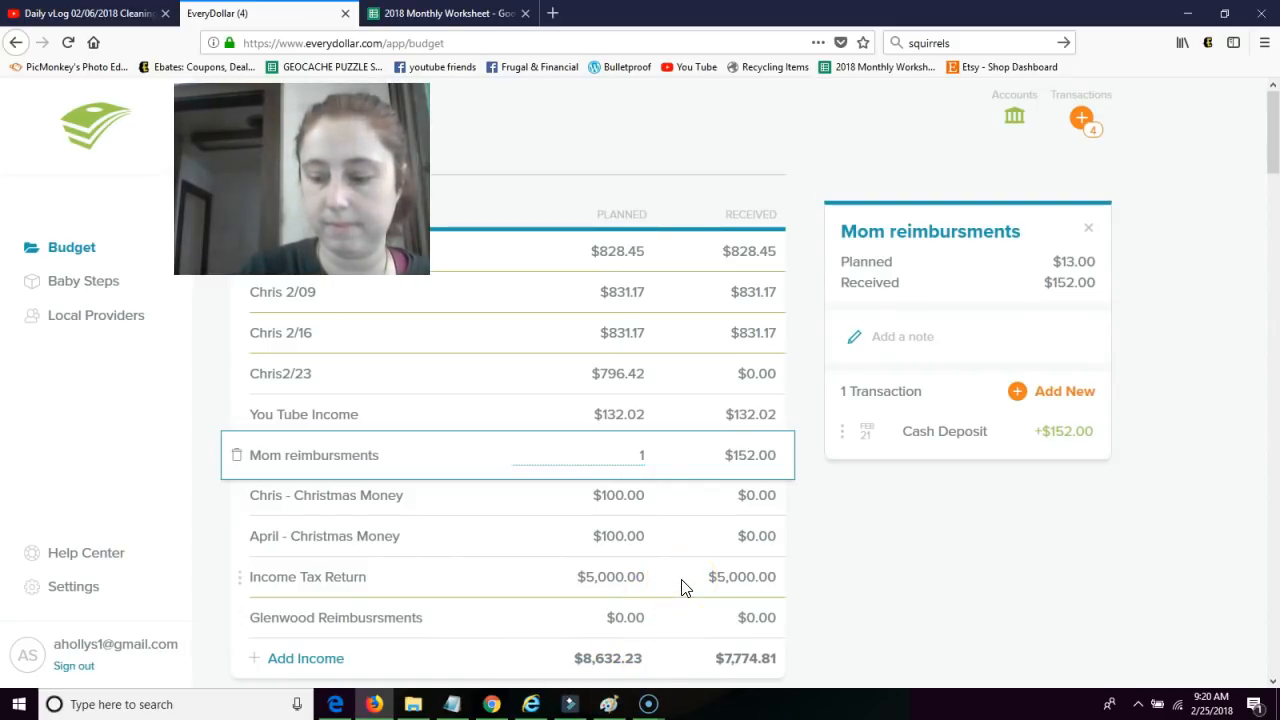
{"action": "type", "text": "85"}
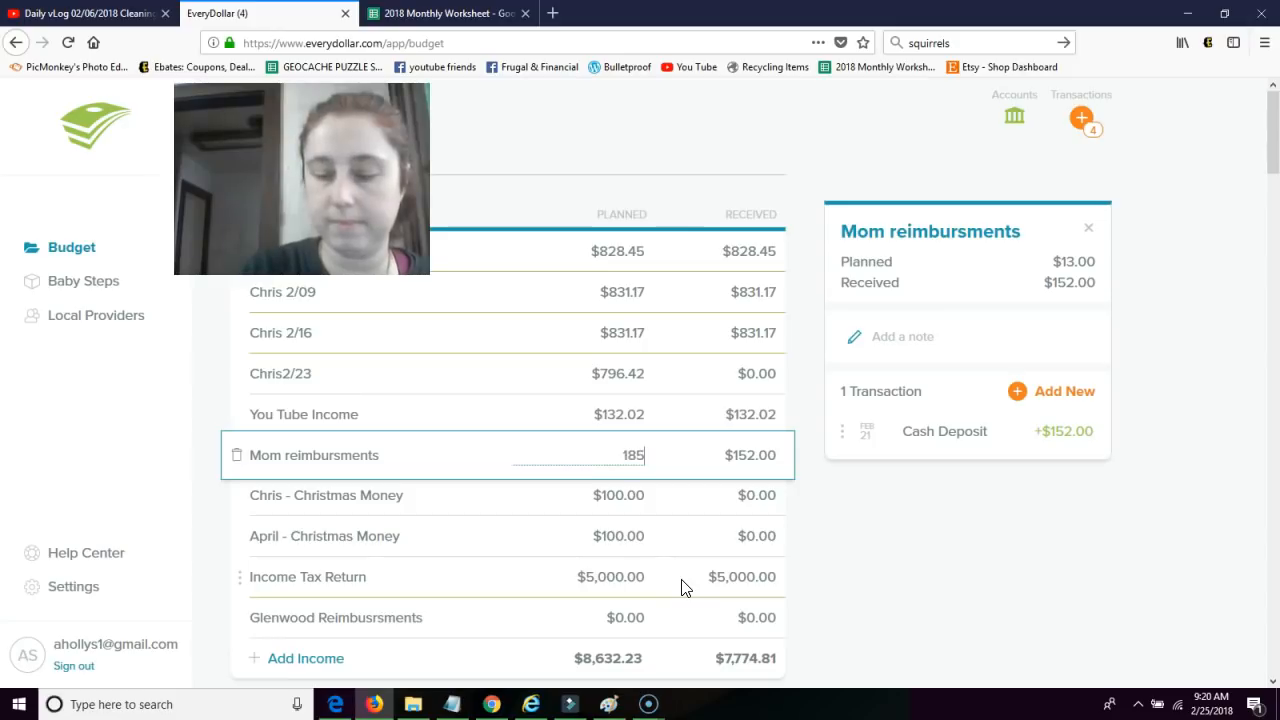
{"action": "key", "text": "Return"}
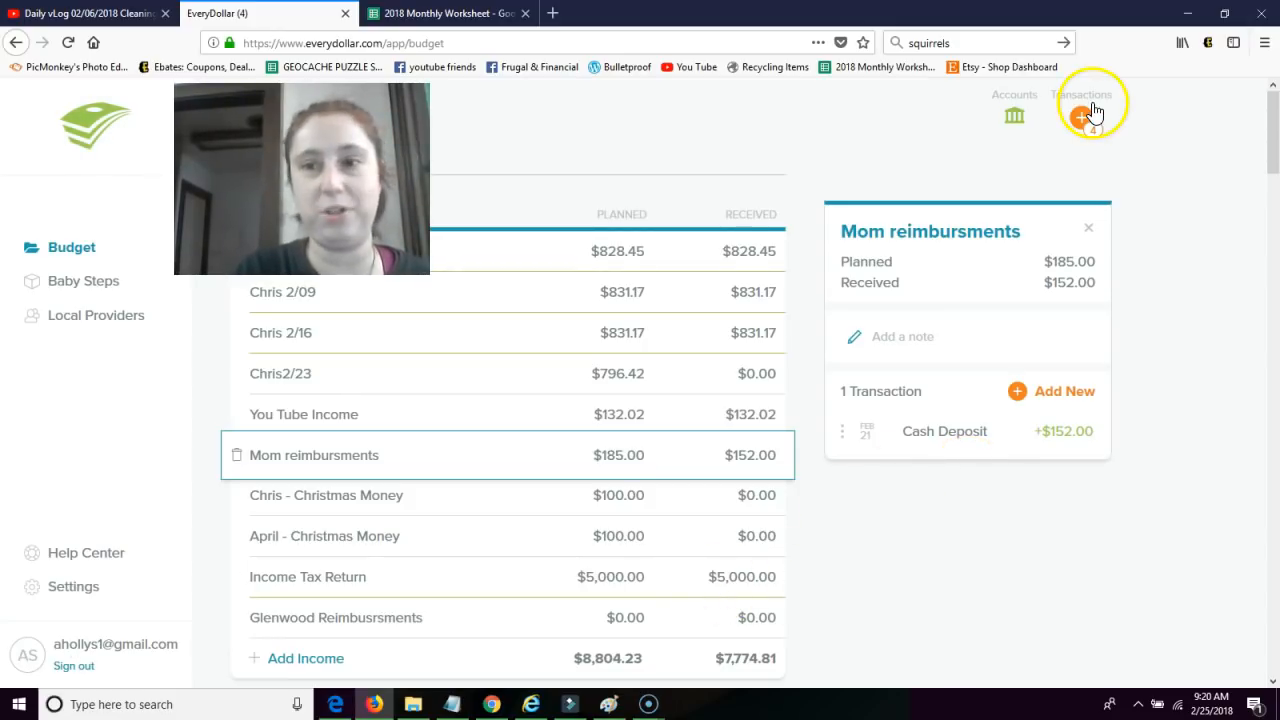
{"action": "left_click", "coordinate": [1082, 105]}
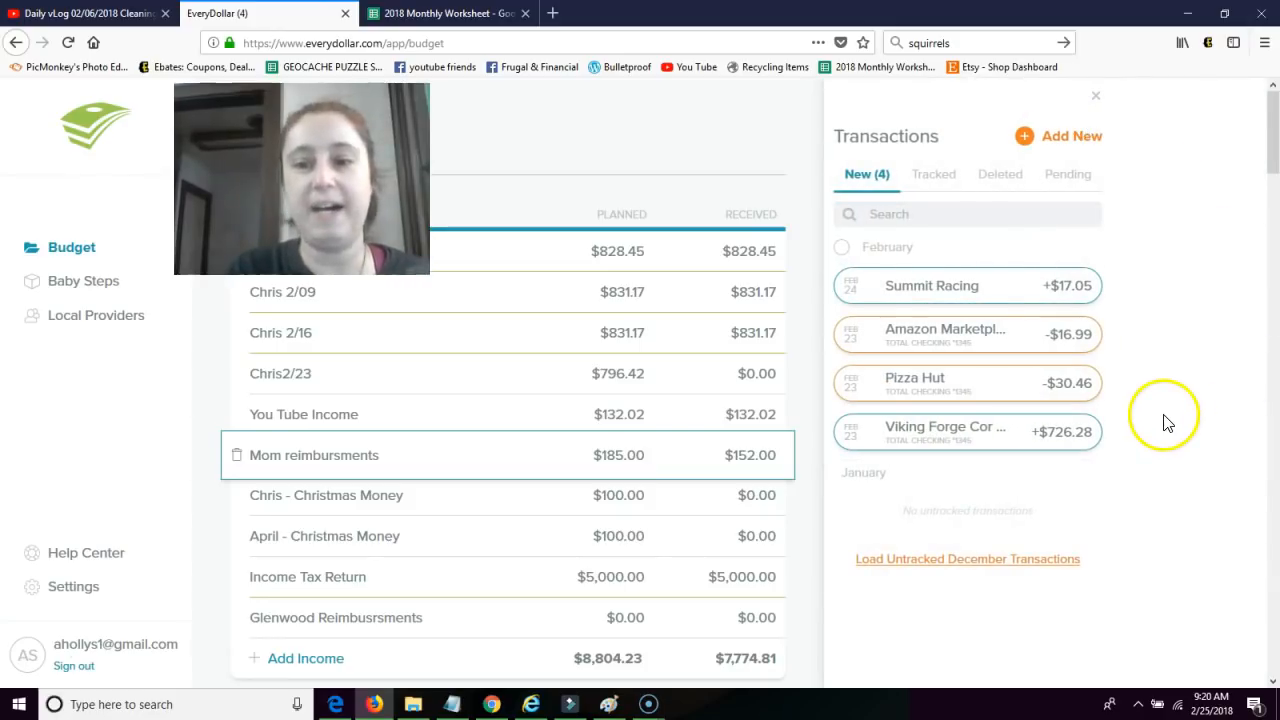
{"action": "left_click_drag", "start_coordinate": [945, 431], "coordinate": [525, 373]}
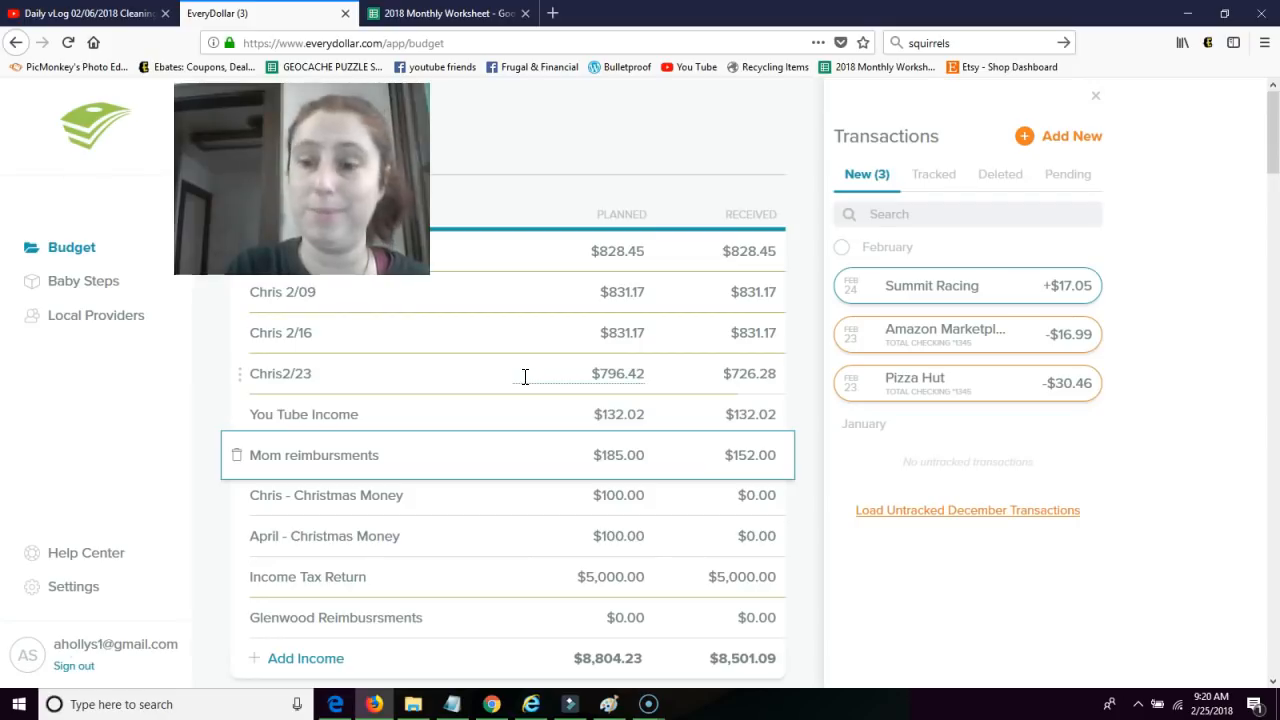
{"action": "mouse_move", "coordinate": [1263, 310]}
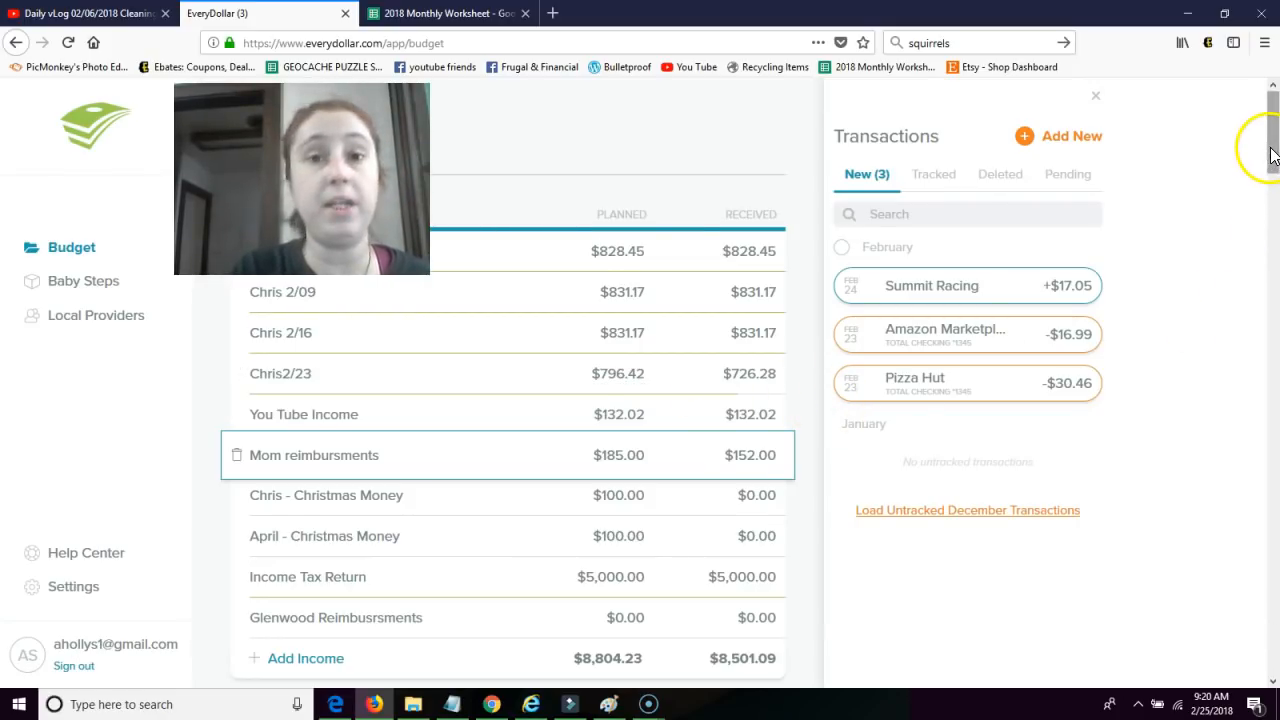
Scroll the budget down toward the Food section.
{"action": "scroll", "scroll_direction": "down", "scroll_amount": 3}
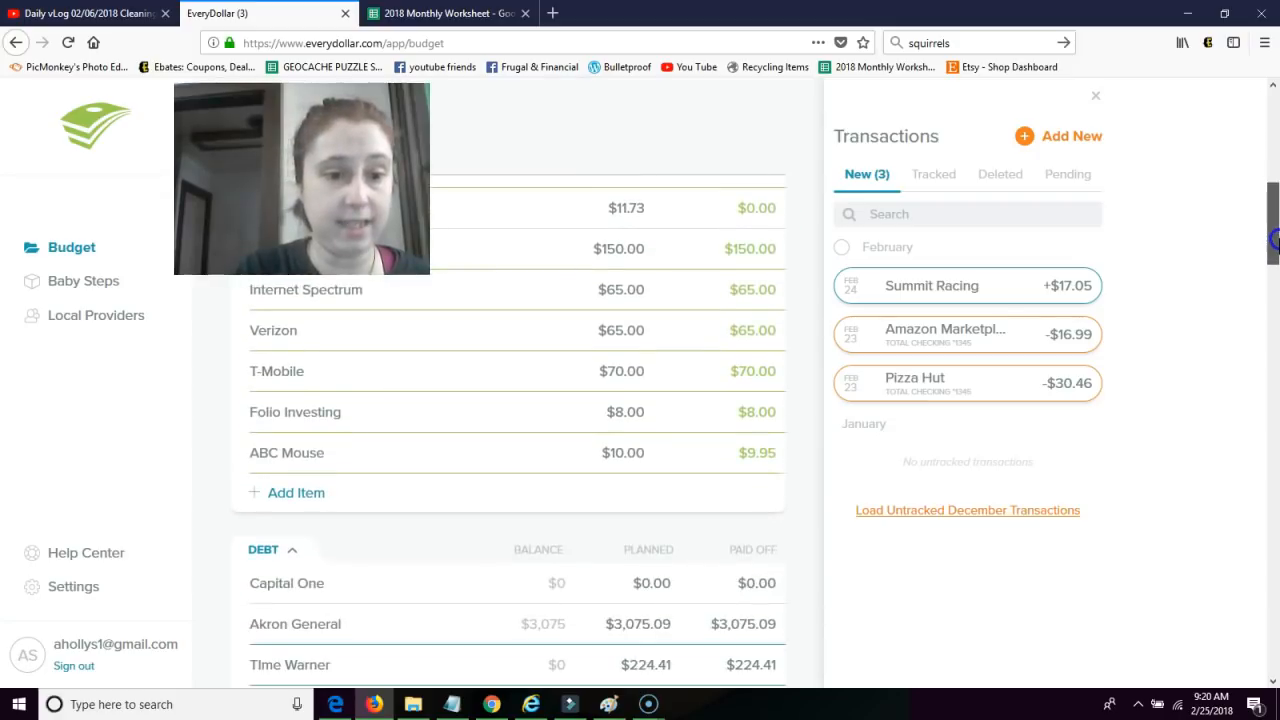
{"action": "scroll", "scroll_direction": "down", "scroll_amount": 3}
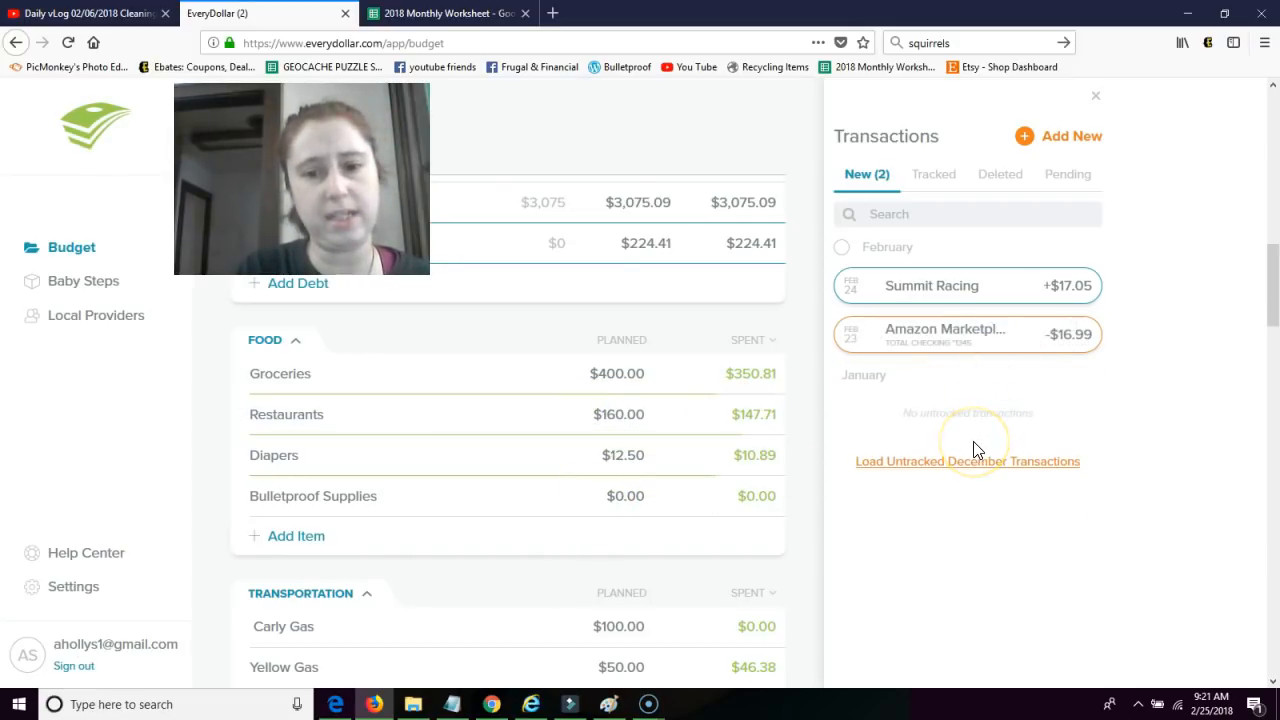
{"action": "mouse_move", "coordinate": [975, 445]}
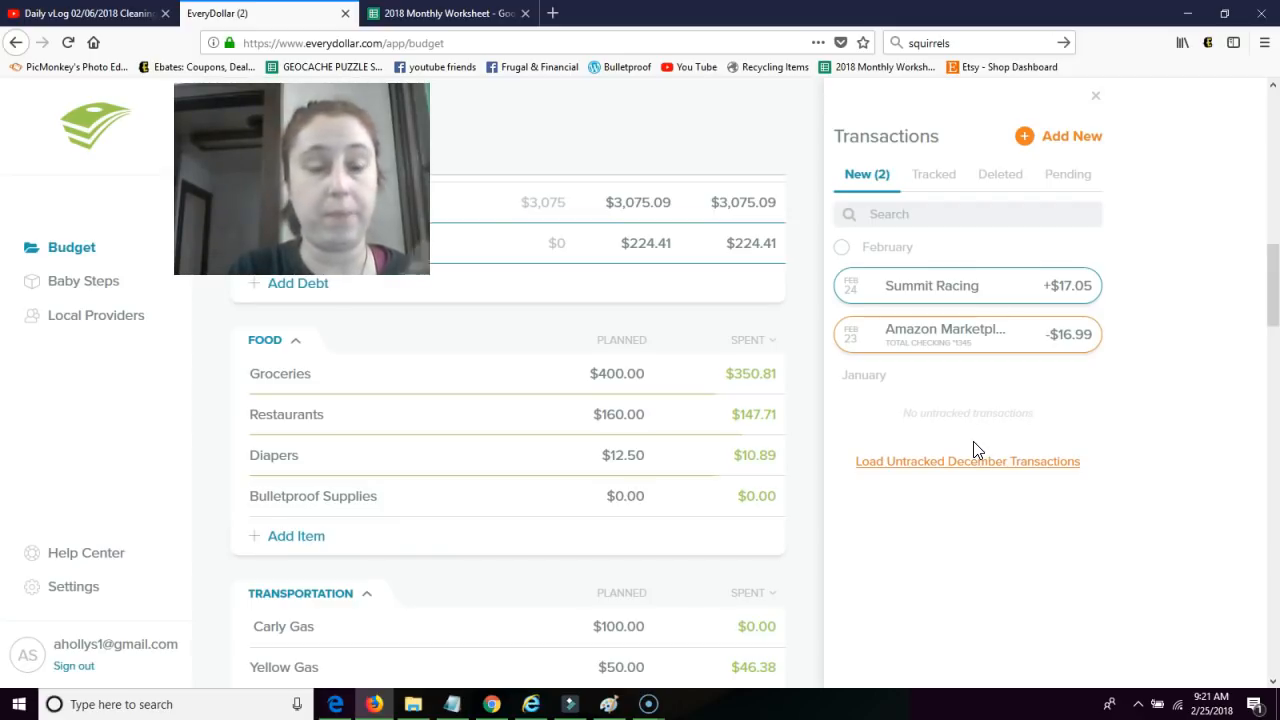
{"action": "mouse_move", "coordinate": [1270, 275]}
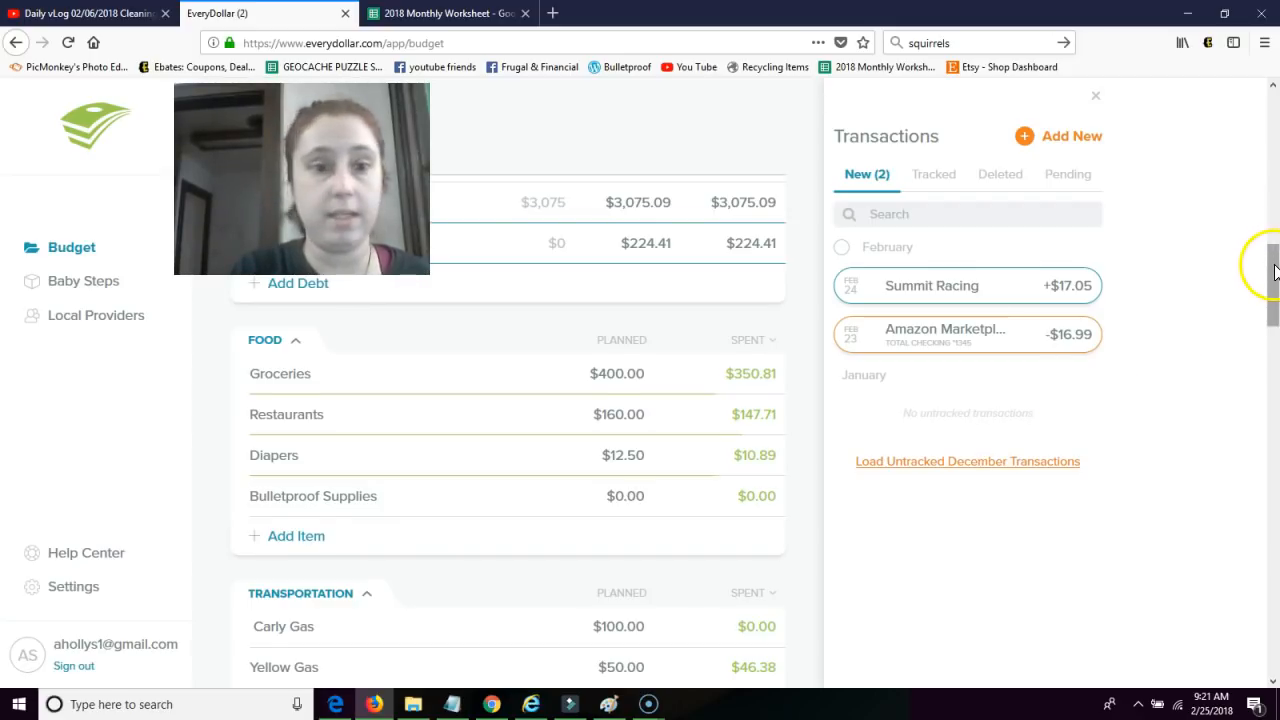
Track the $16.99 Amazon Marketplace purchase to April's Weekly, raising spent to $57.94.
{"action": "scroll", "scroll_direction": "down", "scroll_amount": 3}
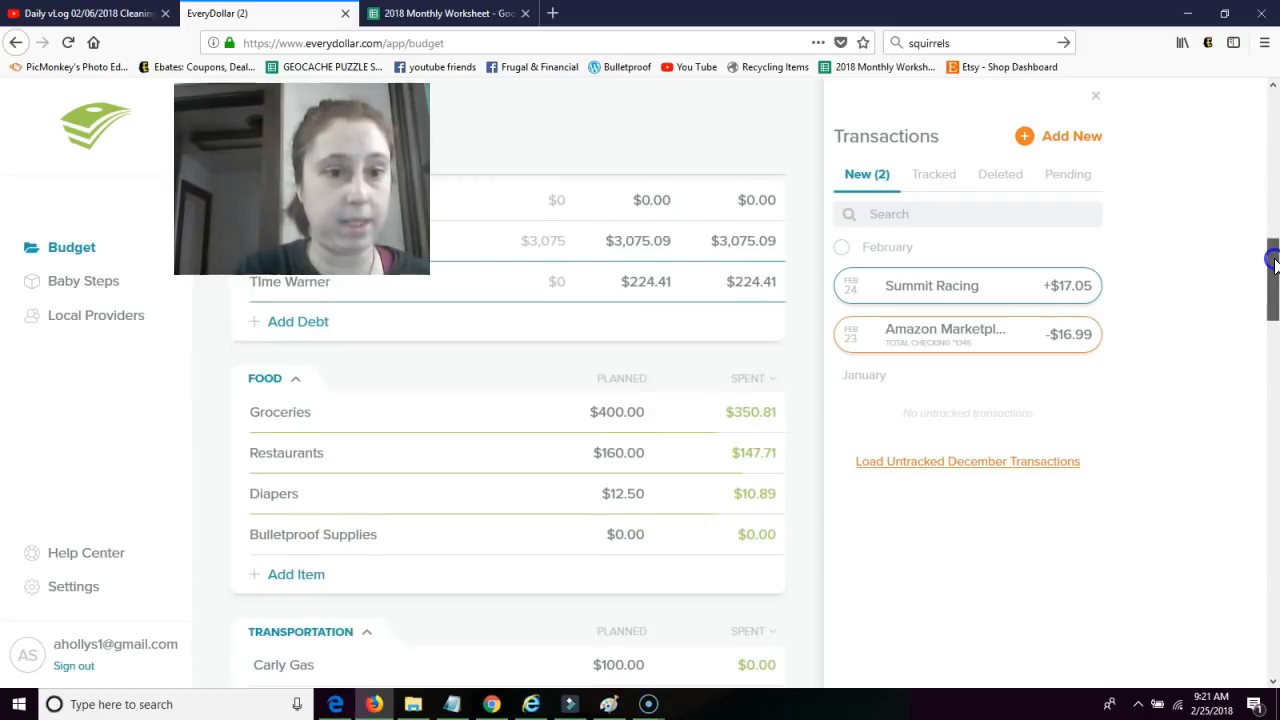
{"action": "scroll", "scroll_direction": "down", "scroll_amount": 3}
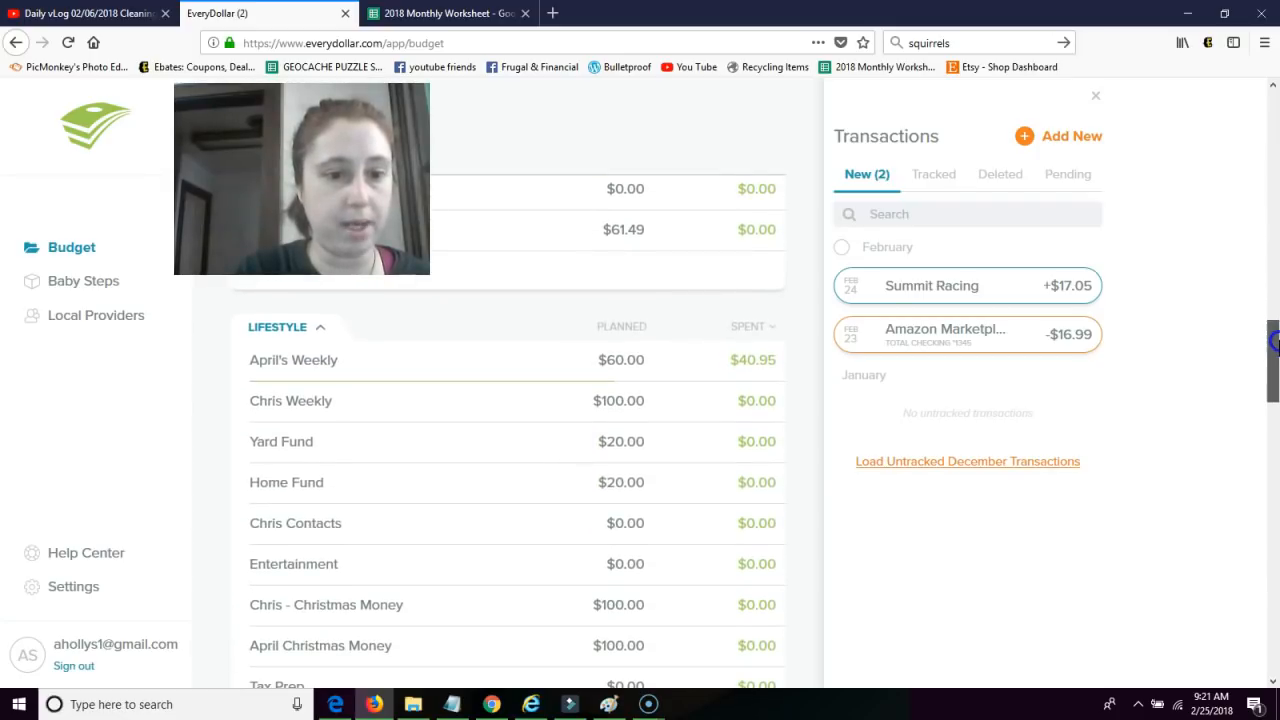
{"action": "left_click_drag", "start_coordinate": [966, 334], "coordinate": [679, 384]}
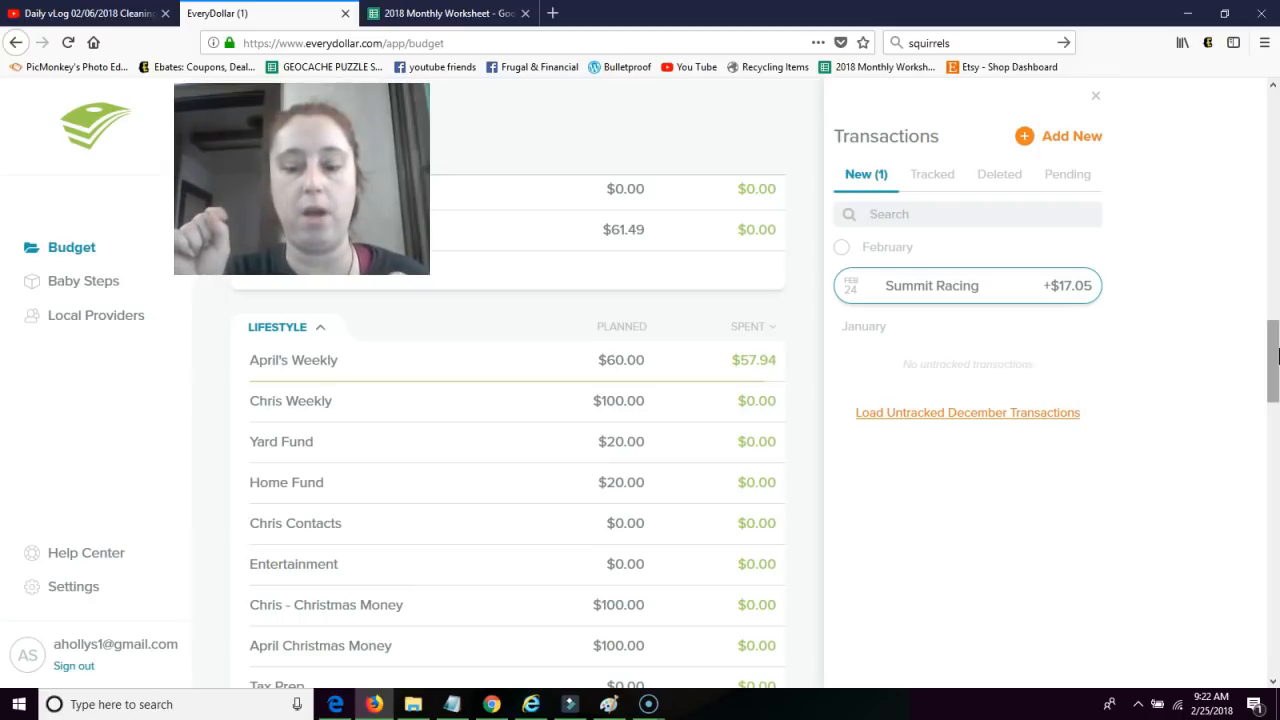
{"action": "mouse_move", "coordinate": [1270, 350]}
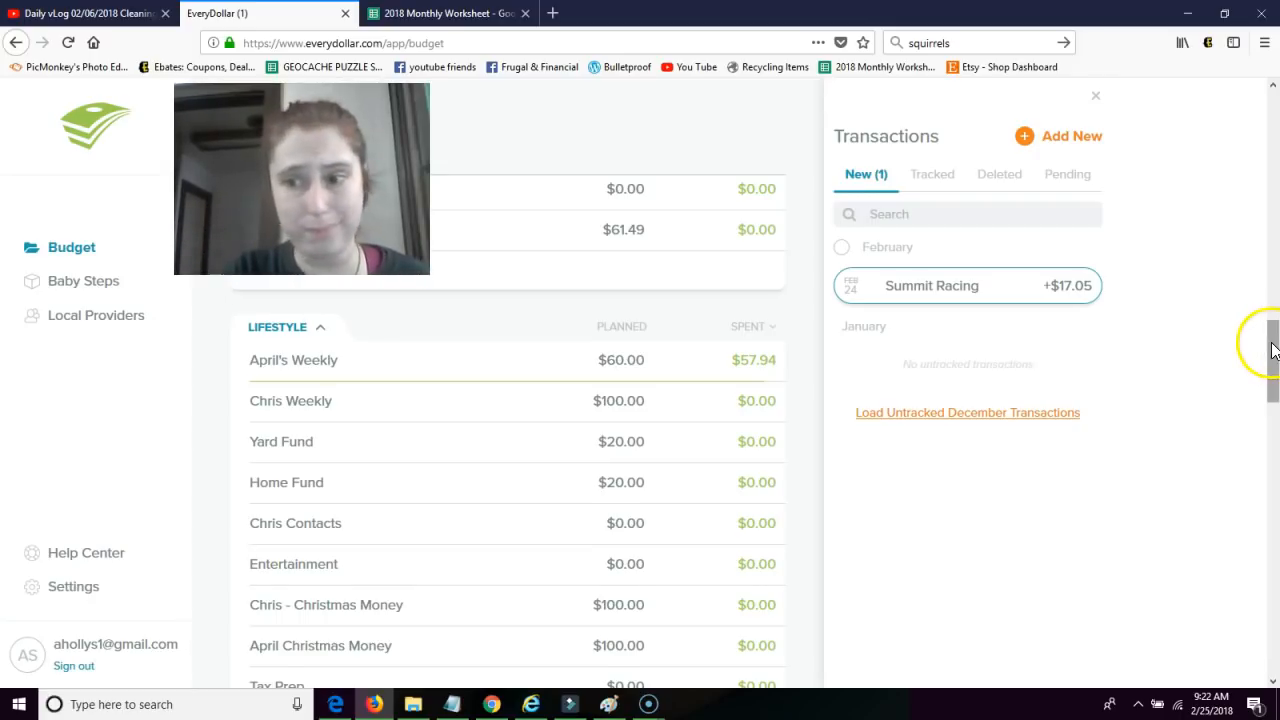
Scroll through the budget categories and back up to the Car Repairs row.
{"action": "scroll", "scroll_direction": "down", "scroll_amount": 3}
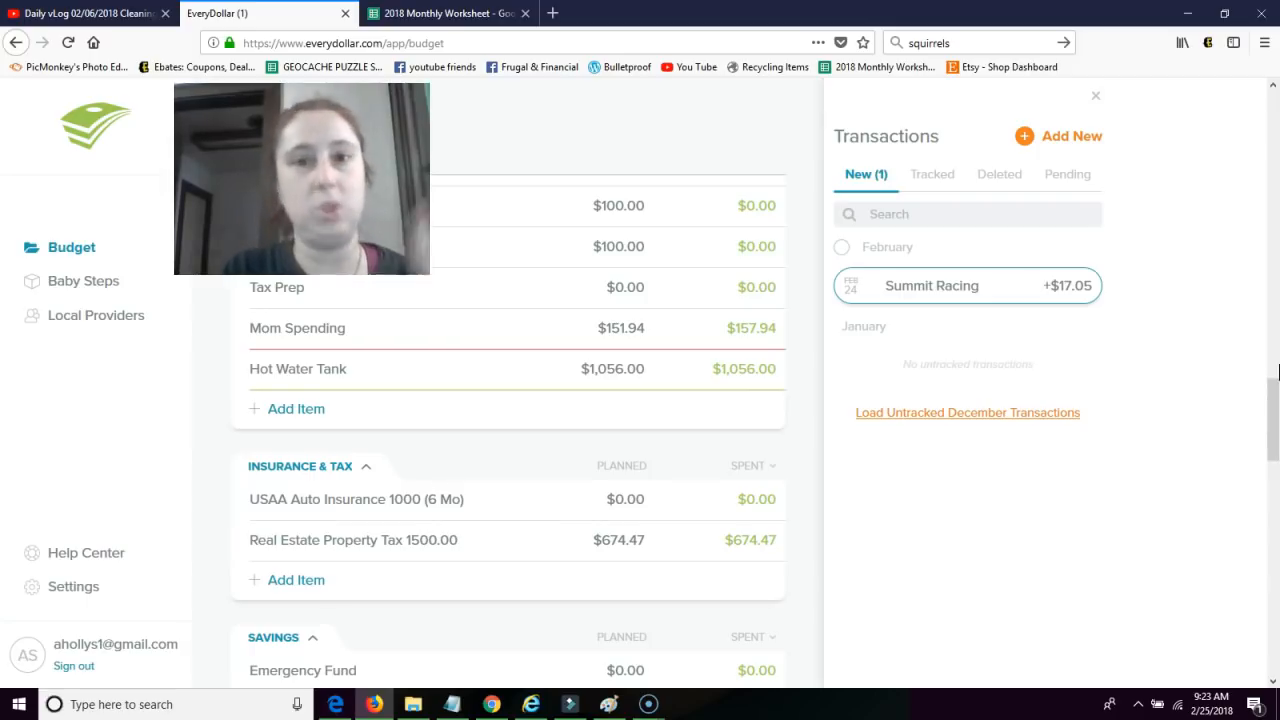
{"action": "mouse_move", "coordinate": [1272, 420]}
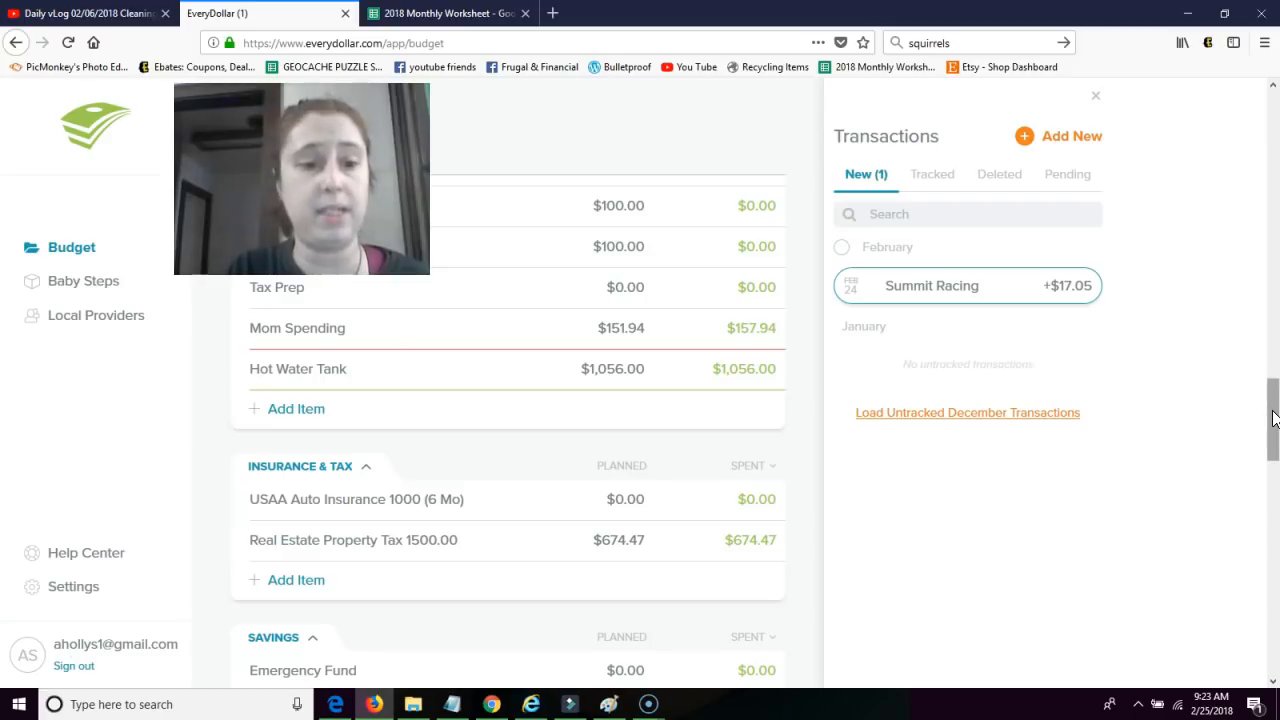
{"action": "scroll", "scroll_direction": "down", "scroll_amount": 3}
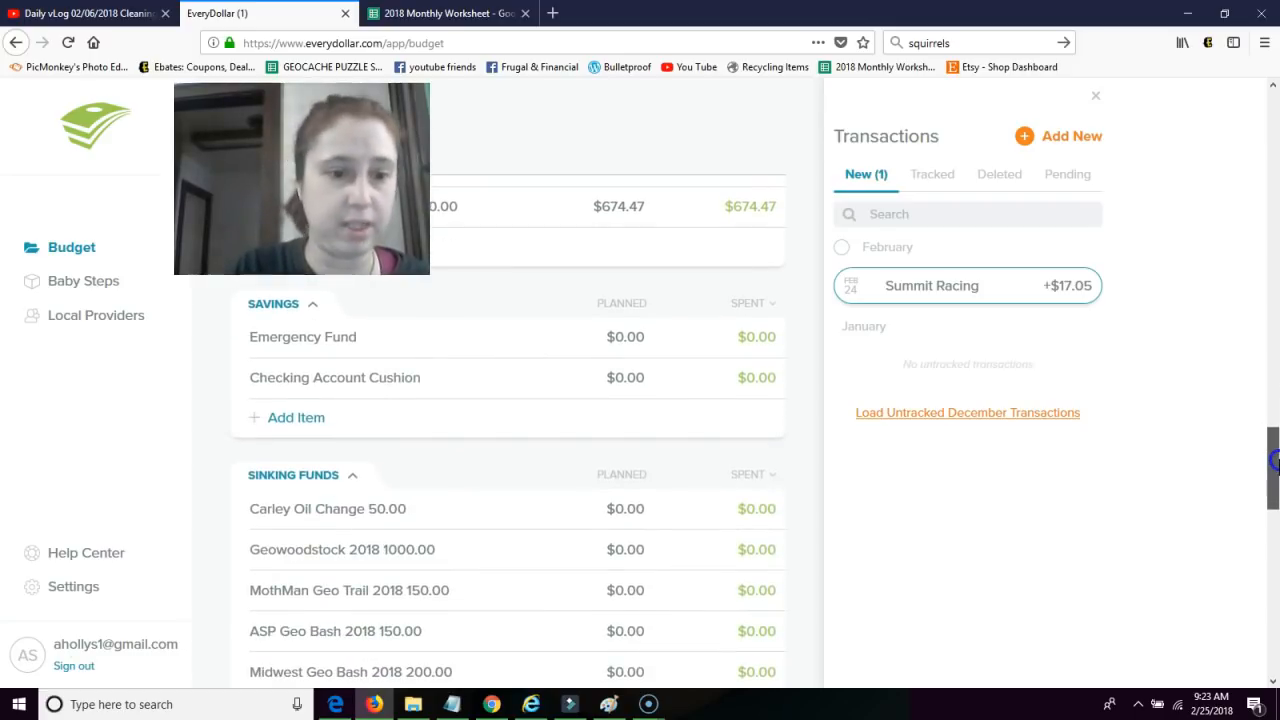
{"action": "scroll", "scroll_direction": "down", "scroll_amount": 3}
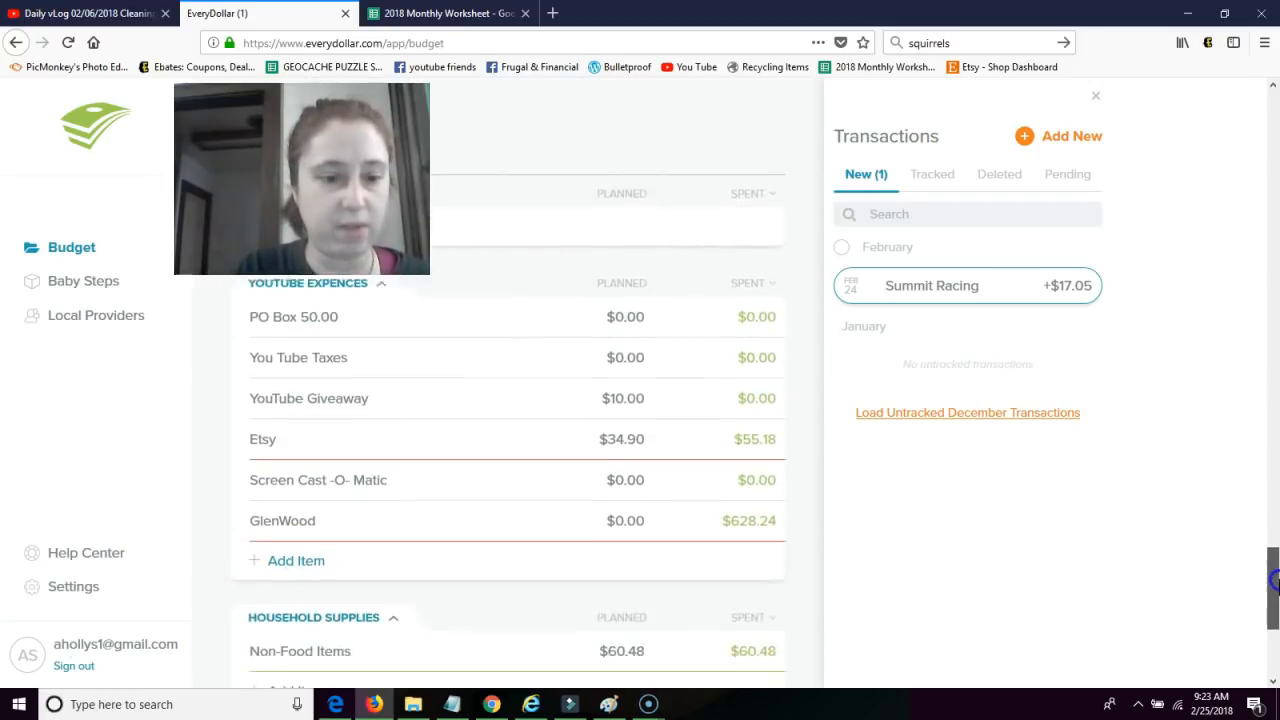
{"action": "scroll", "scroll_direction": "down", "scroll_amount": 3}
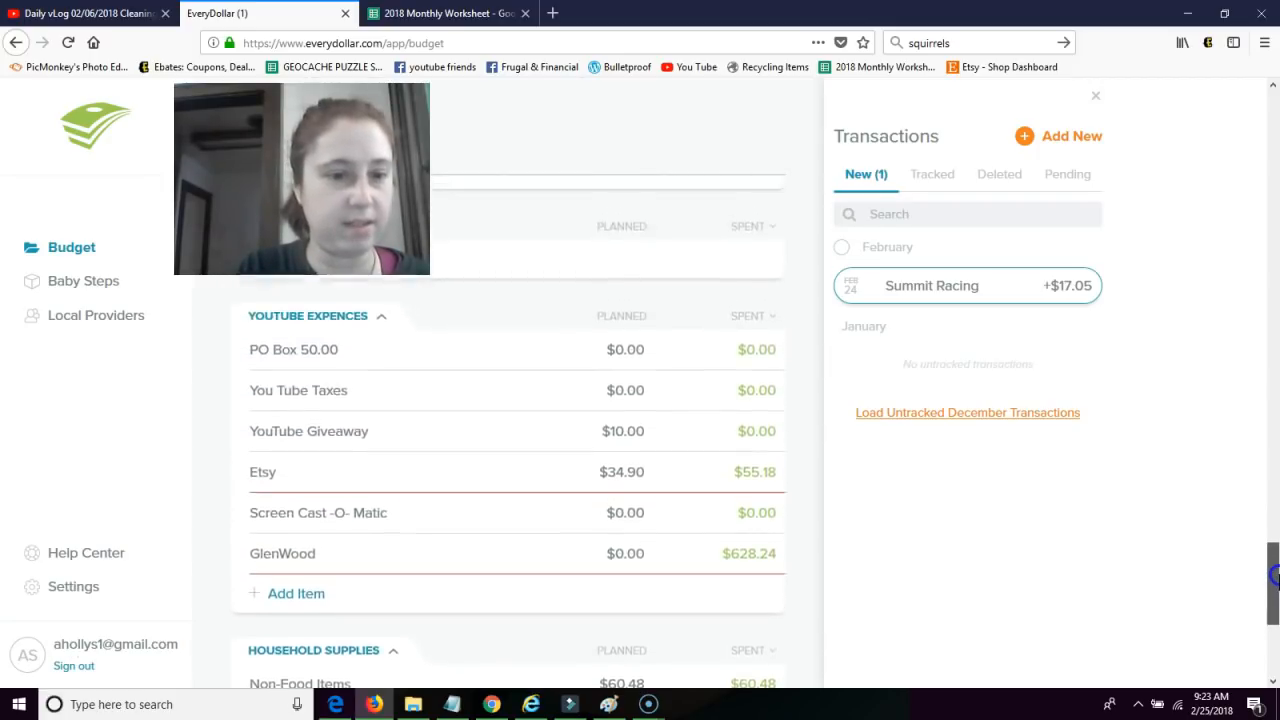
{"action": "scroll", "scroll_direction": "up", "scroll_amount": 3}
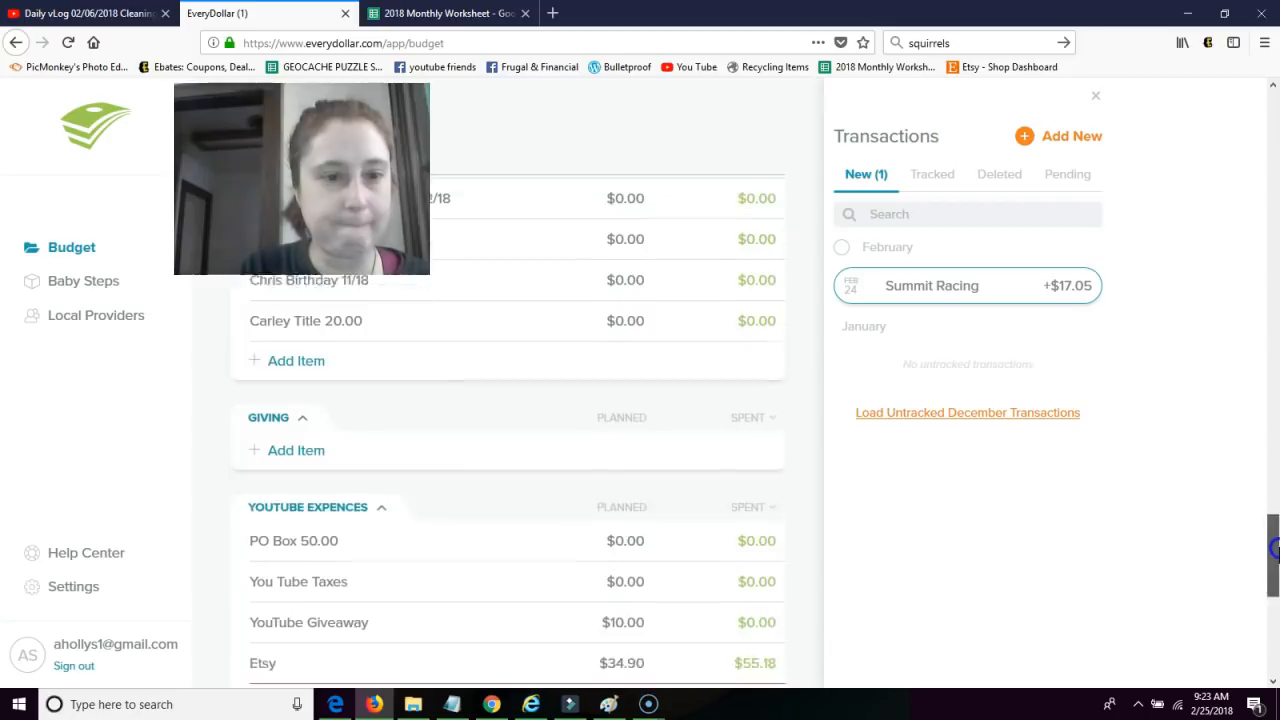
{"action": "scroll", "scroll_direction": "up", "scroll_amount": 3}
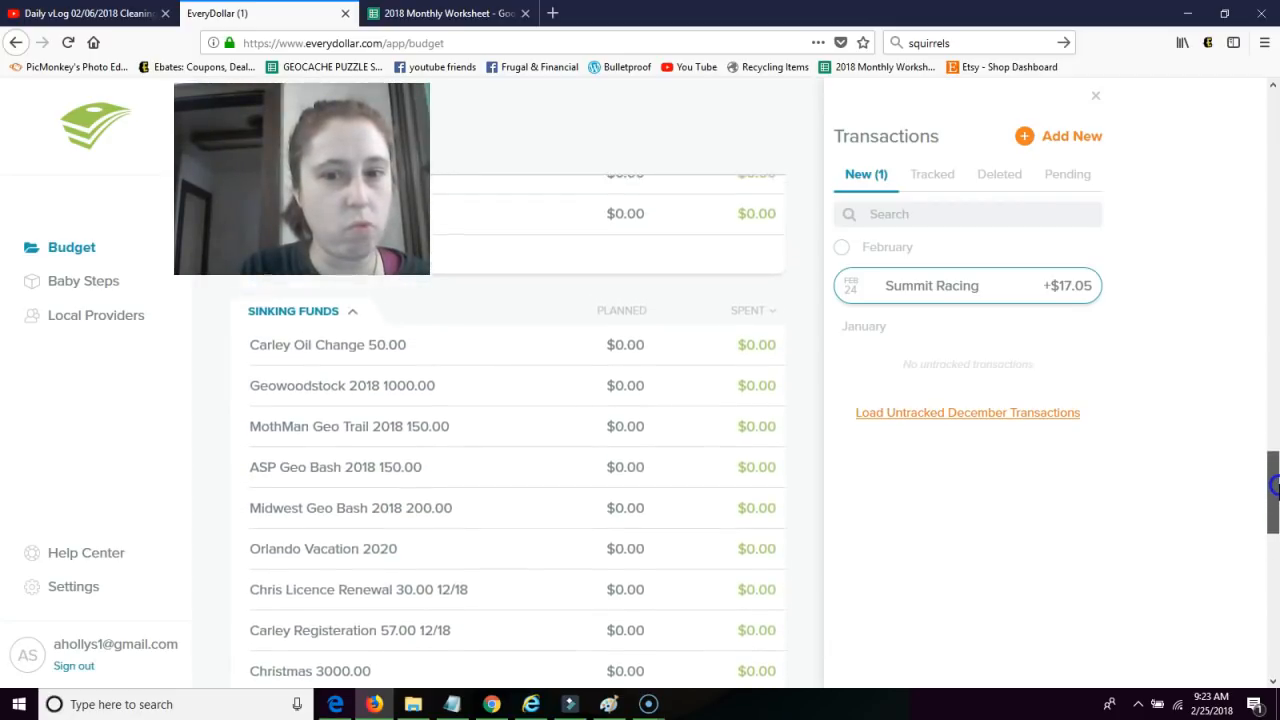
{"action": "scroll", "scroll_direction": "up", "scroll_amount": 3}
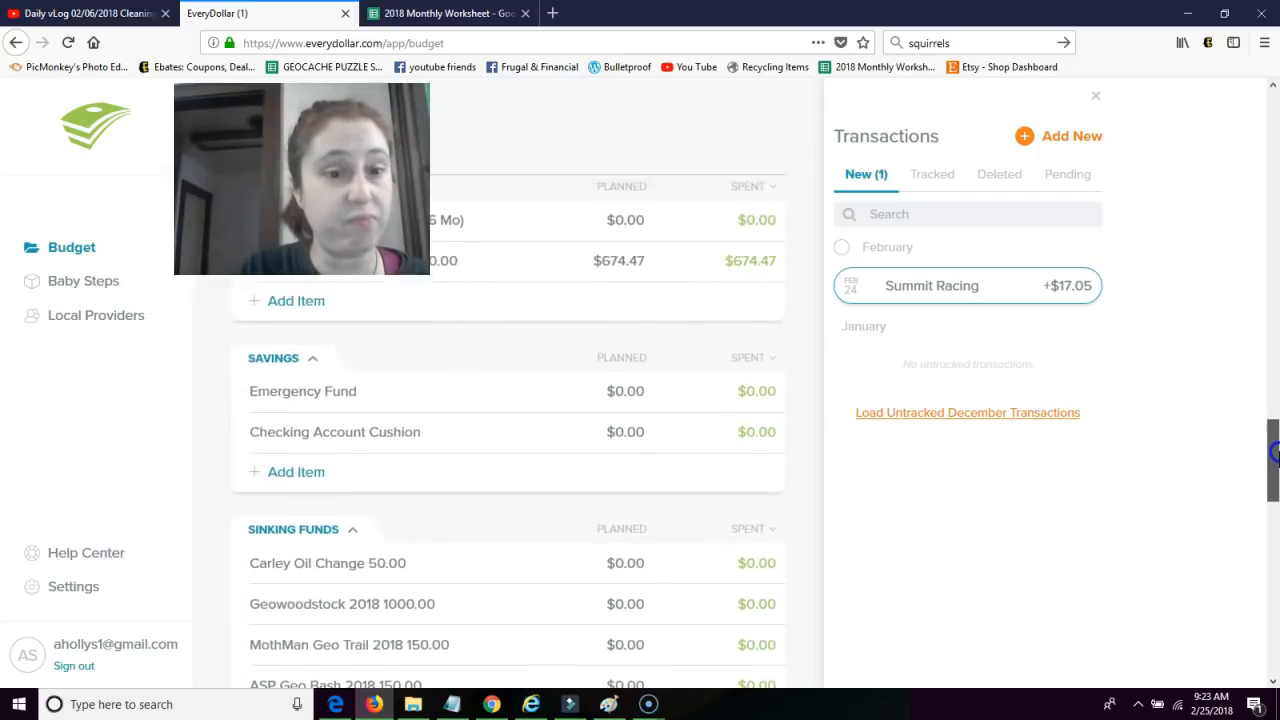
{"action": "scroll", "scroll_direction": "up", "scroll_amount": 3}
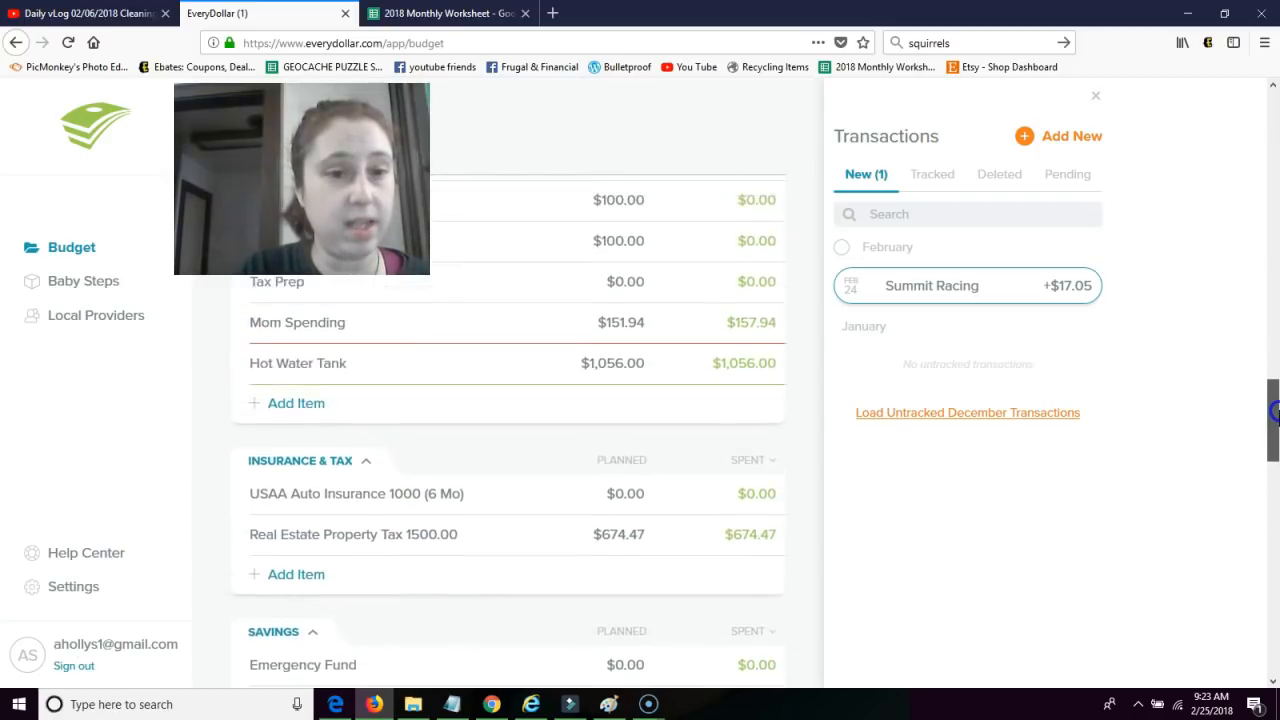
{"action": "scroll", "scroll_direction": "up", "scroll_amount": 3}
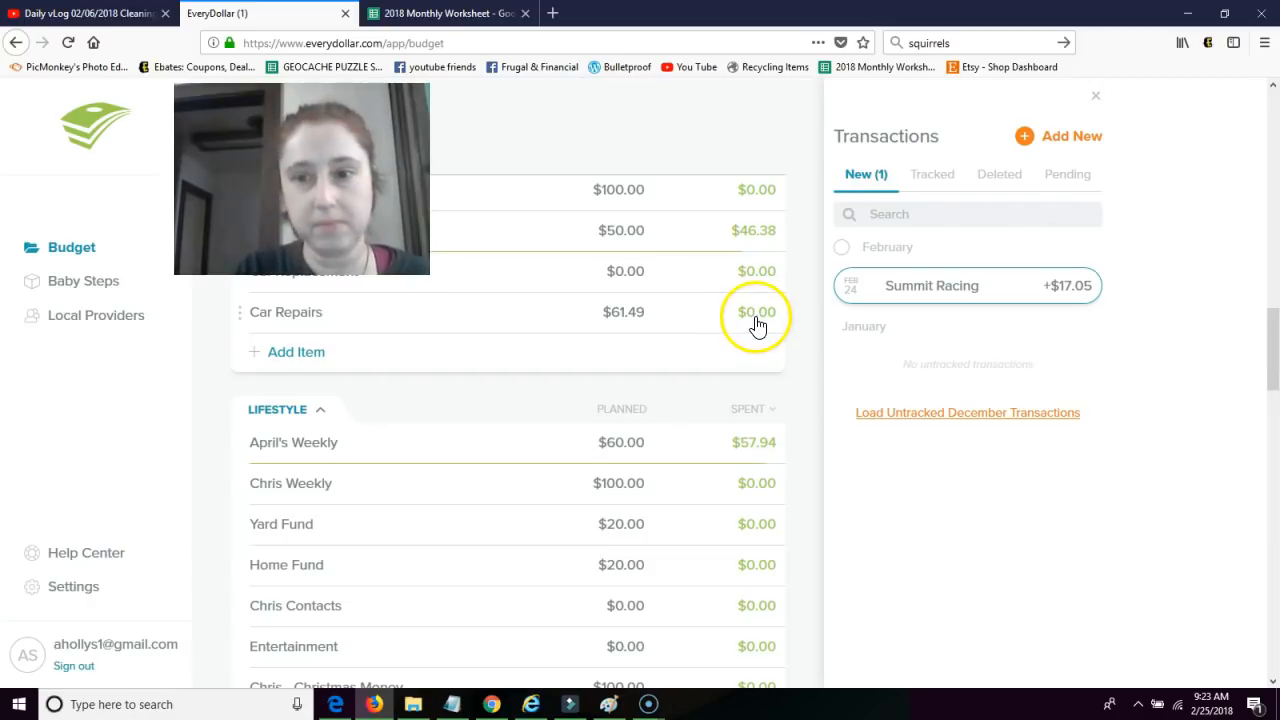
Add a new $61.42 expense with Summit as the merchant.
{"action": "left_click", "coordinate": [1057, 136]}
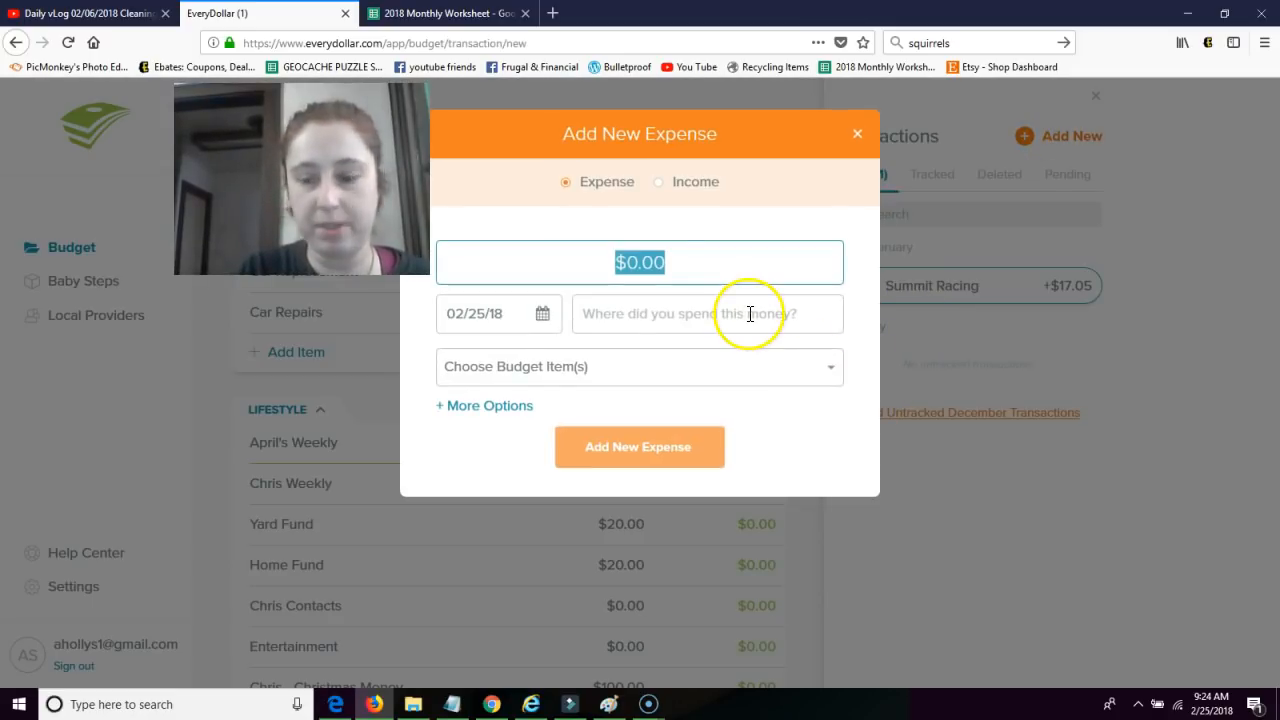
{"action": "type", "text": "61."}
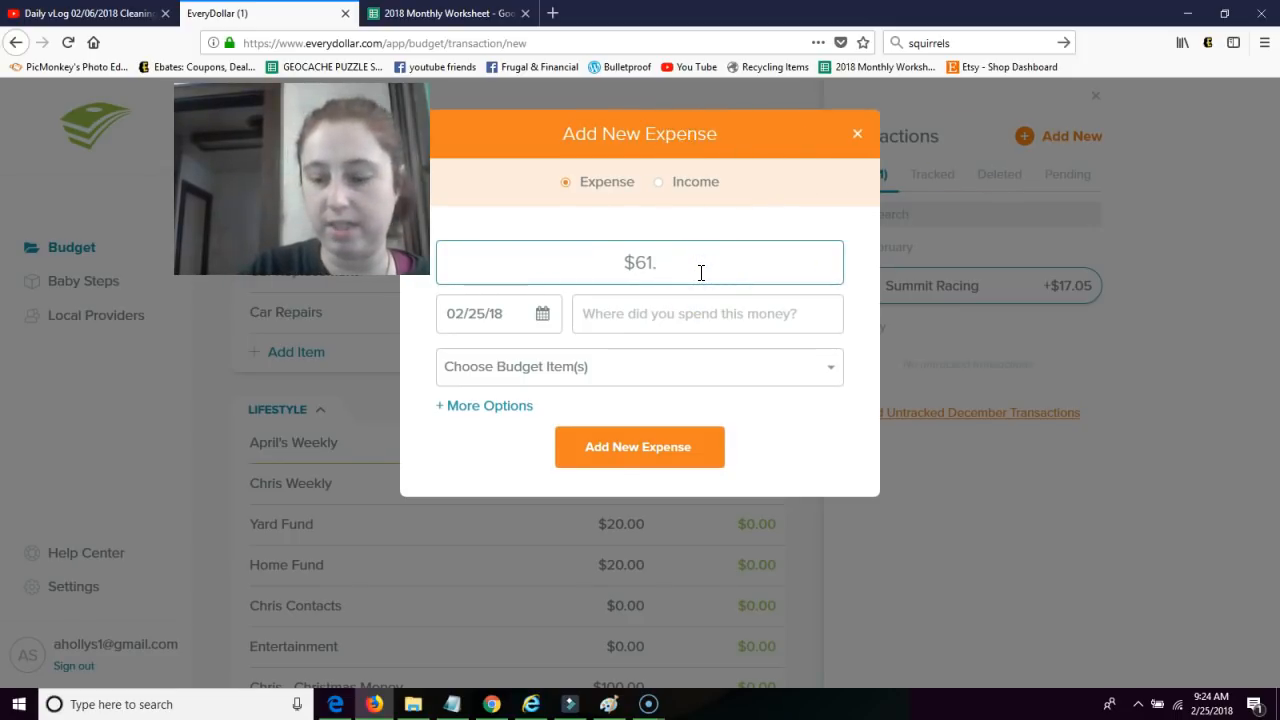
{"action": "type", "text": "42"}
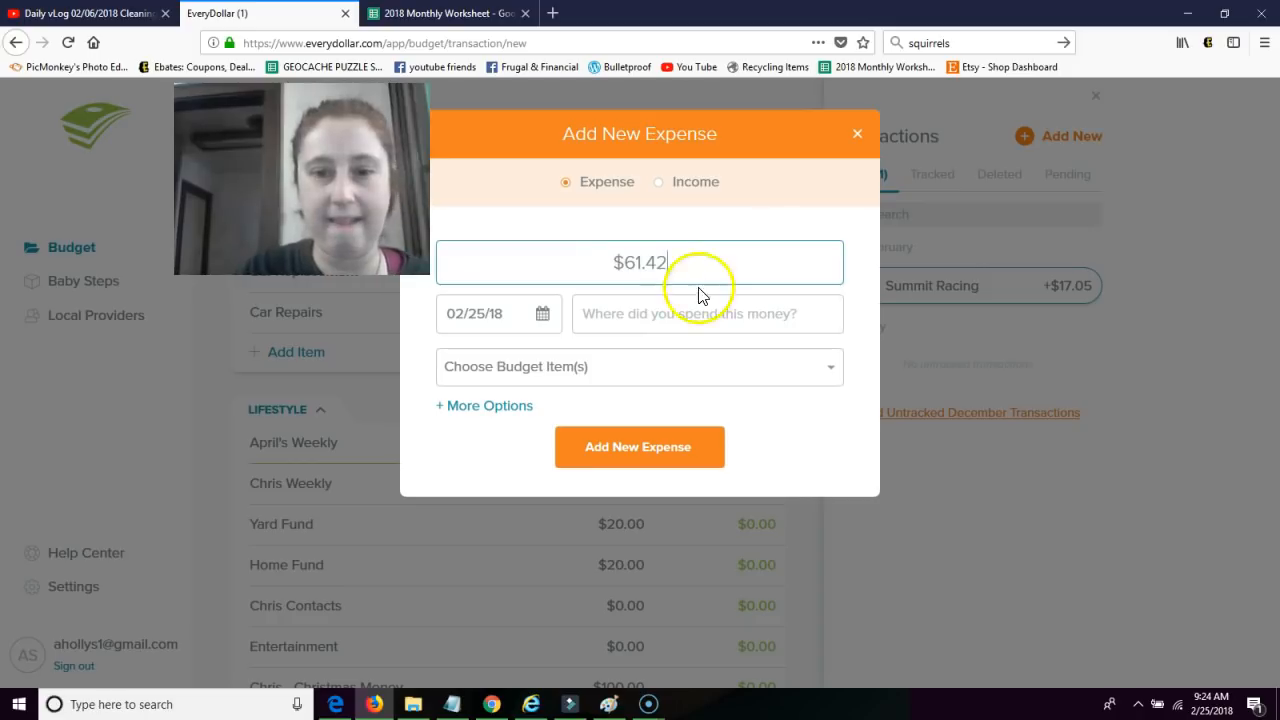
{"action": "type", "text": "Summit"}
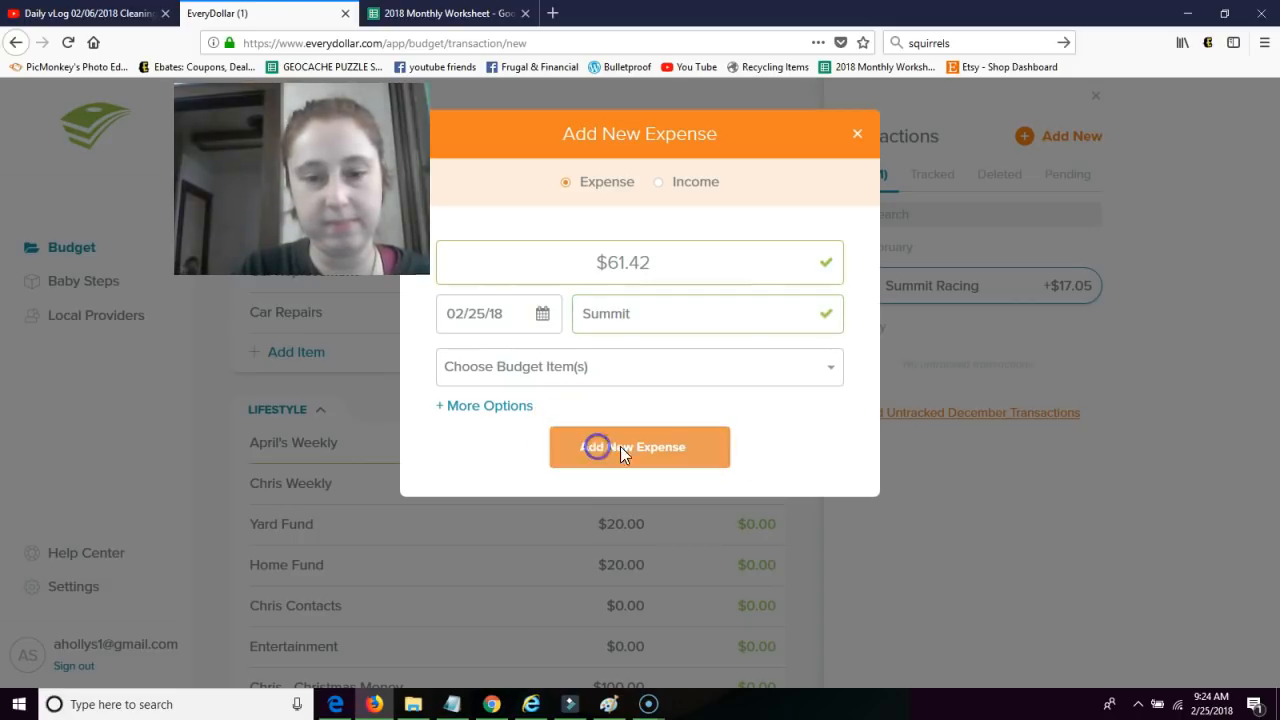
{"action": "left_click", "coordinate": [639, 447]}
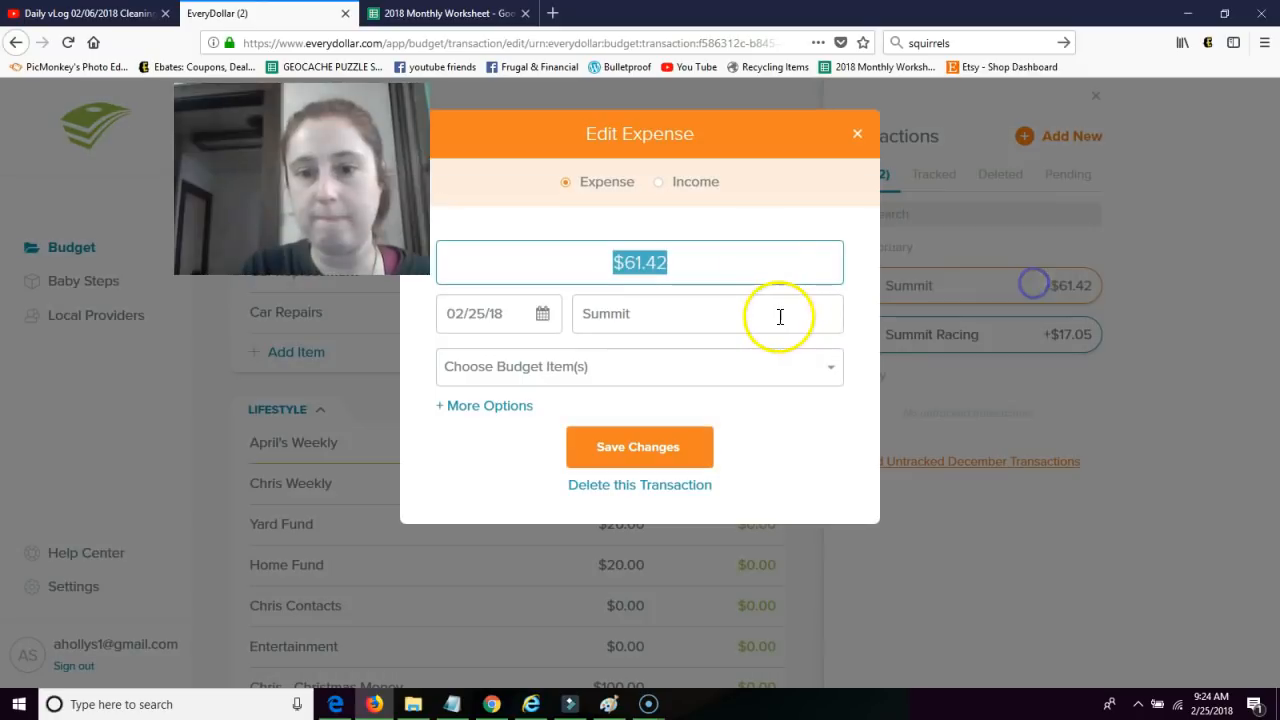
Change the Summit expense amount to $61.49 and save it.
{"action": "type", "text": "9"}
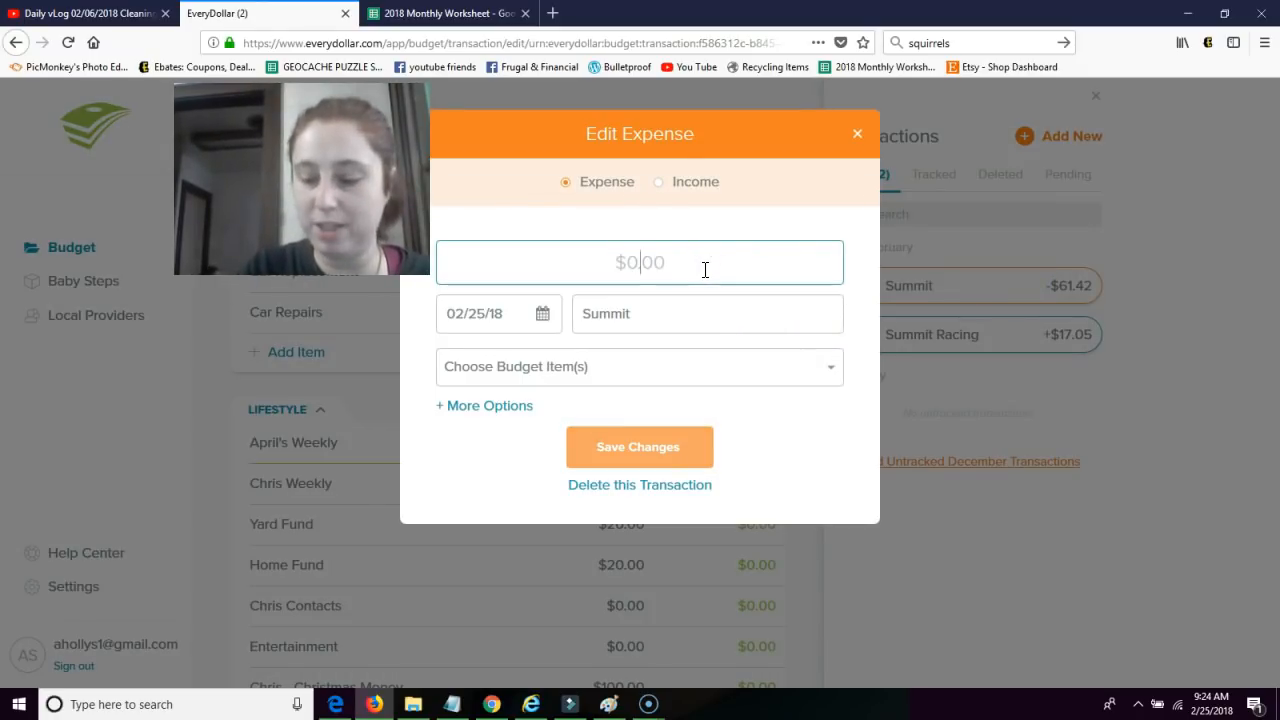
{"action": "type", "text": "61."}
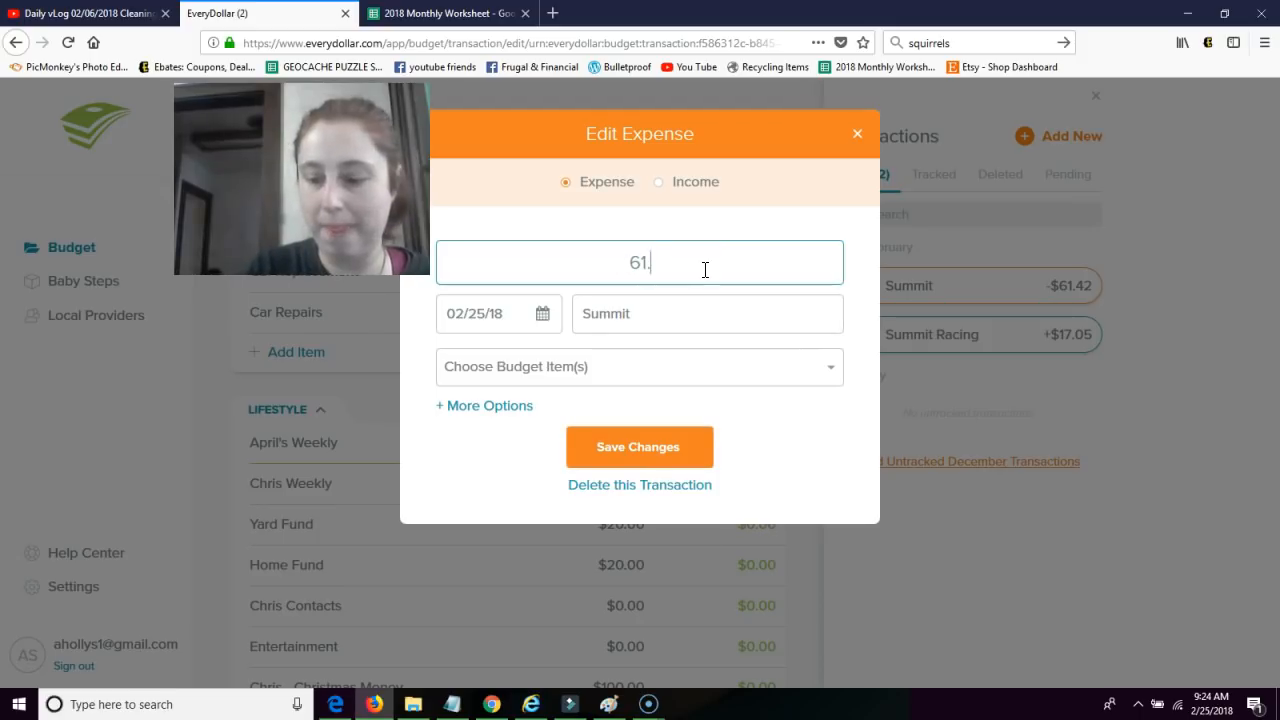
{"action": "type", "text": "49"}
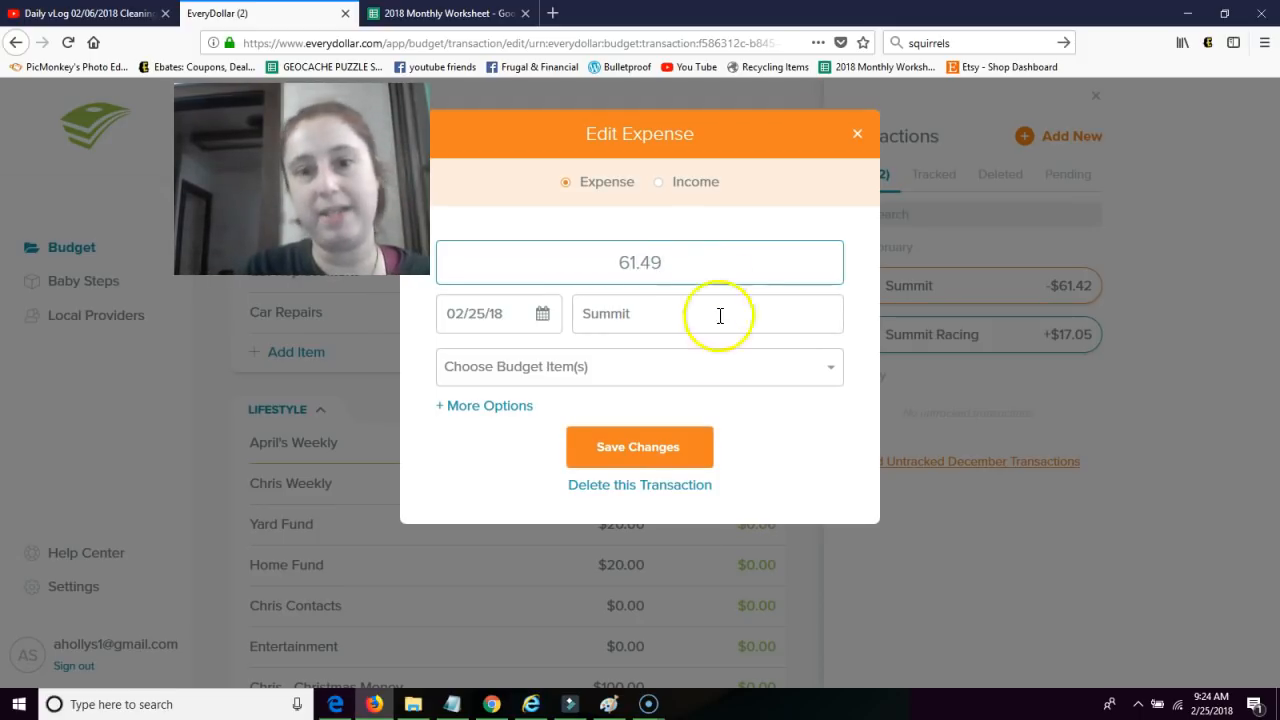
{"action": "left_click", "coordinate": [639, 446]}
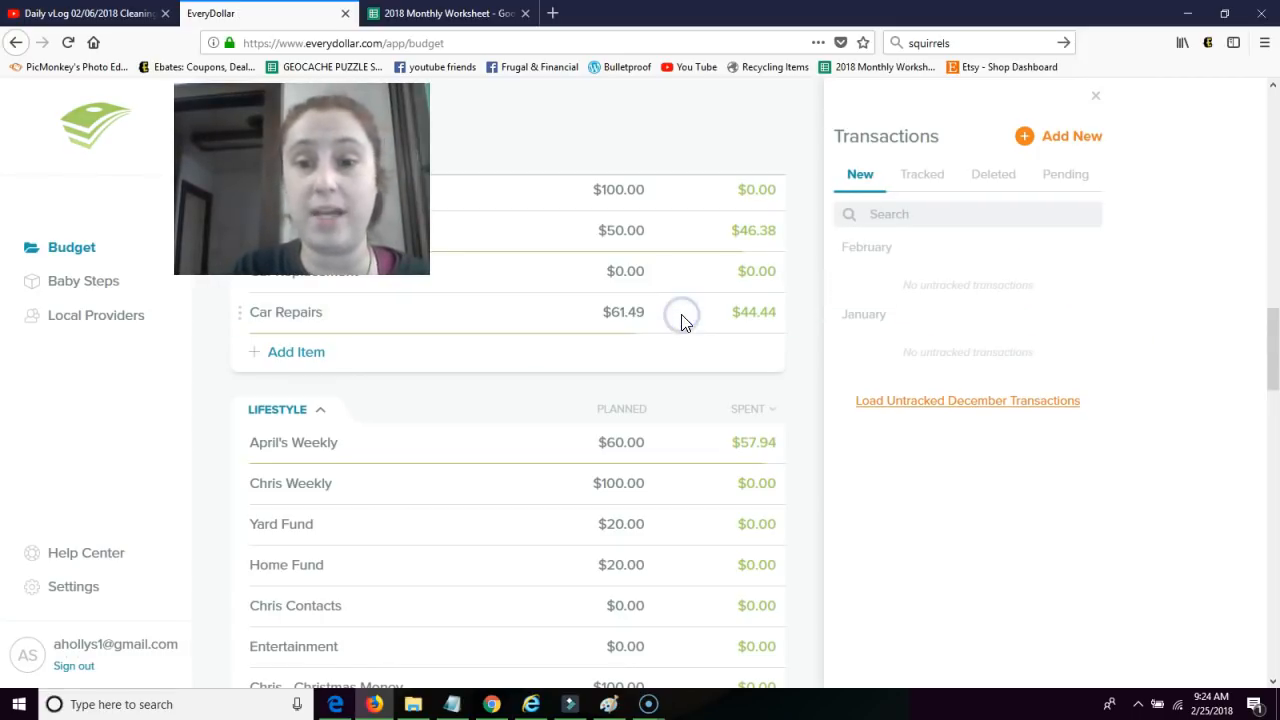
Set the Car Repairs planned amount to $44.44 so it matches the $44.44 spent.
{"action": "left_click", "coordinate": [285, 312]}
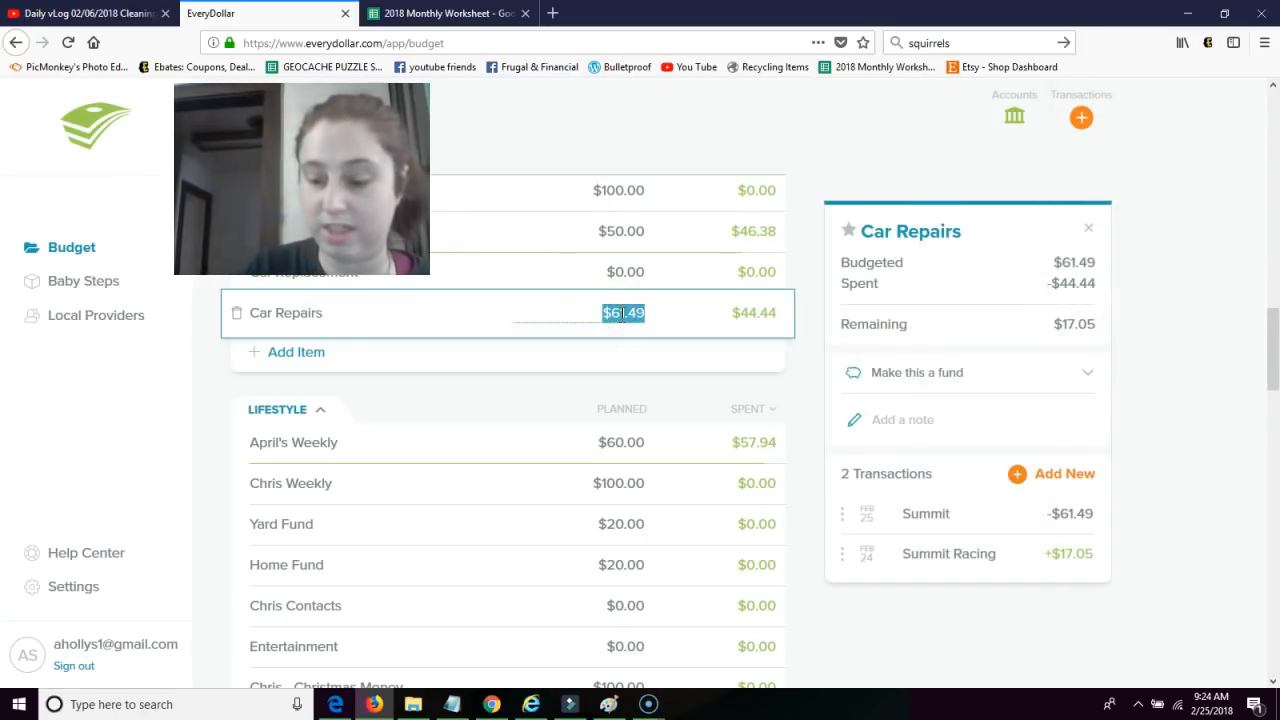
{"action": "type", "text": "47.44"}
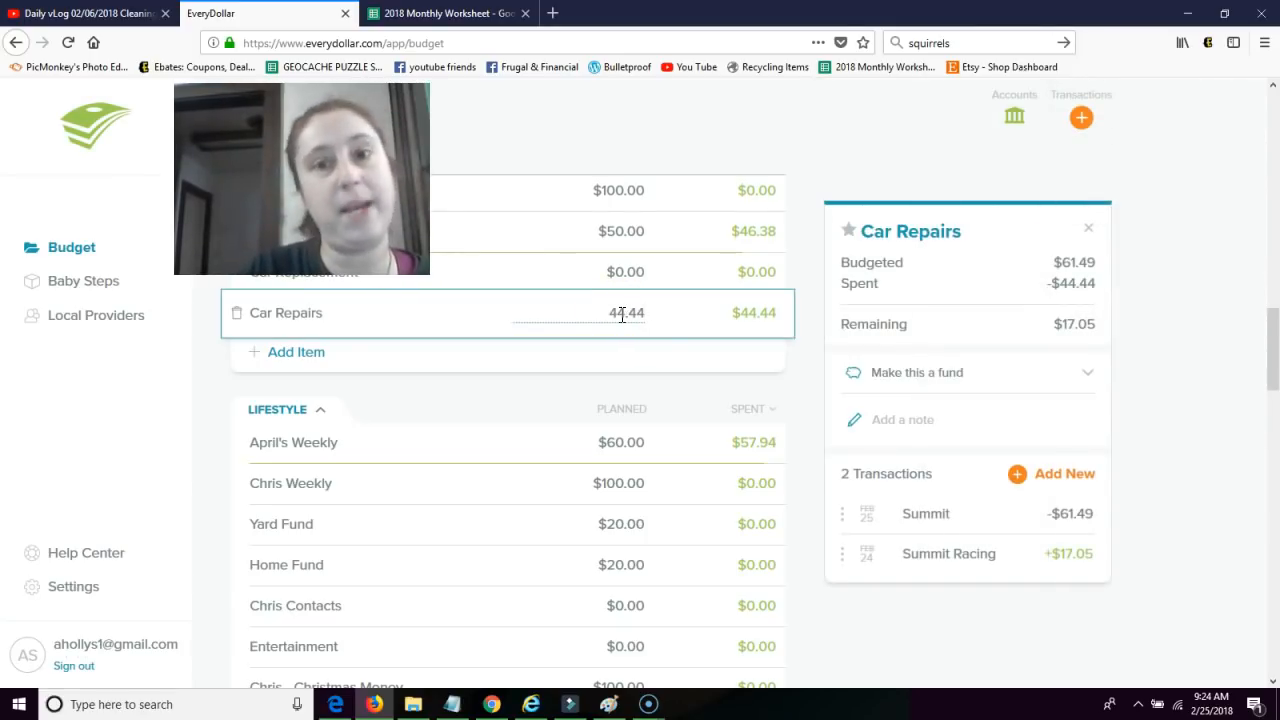
{"action": "left_click", "coordinate": [1088, 228]}
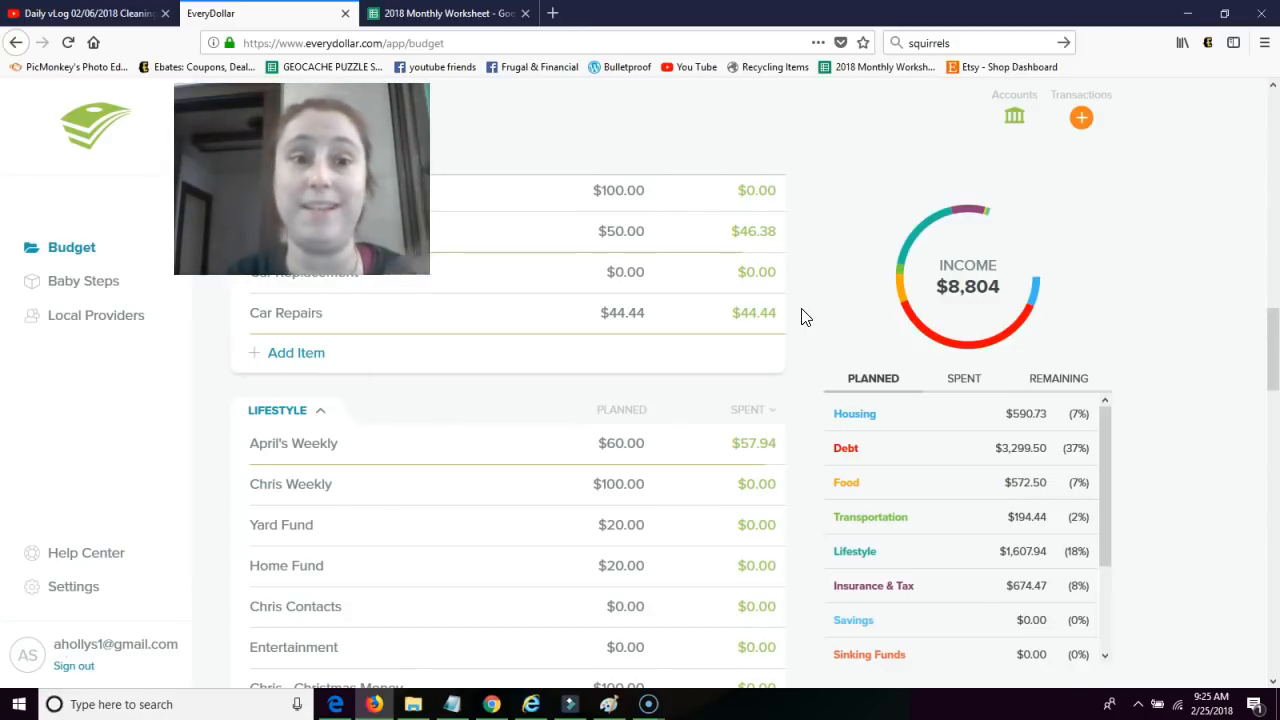
{"action": "mouse_move", "coordinate": [1032, 195]}
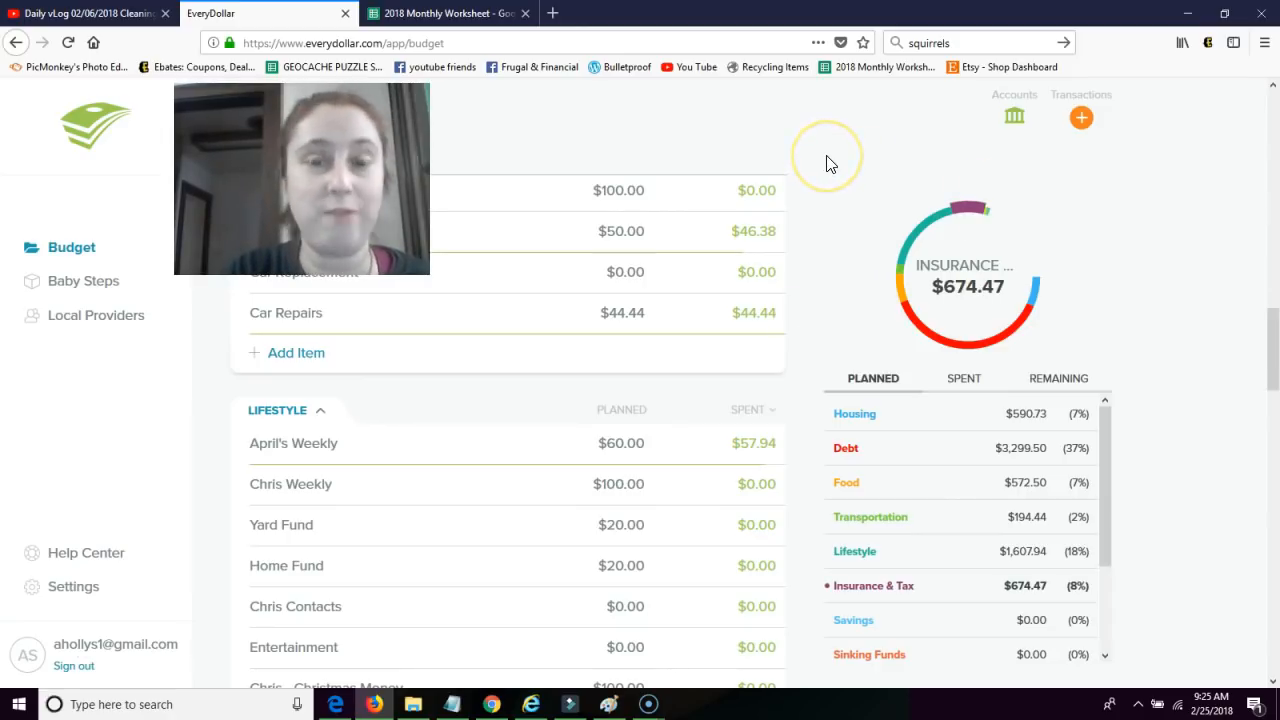
{"action": "left_click", "coordinate": [86, 552]}
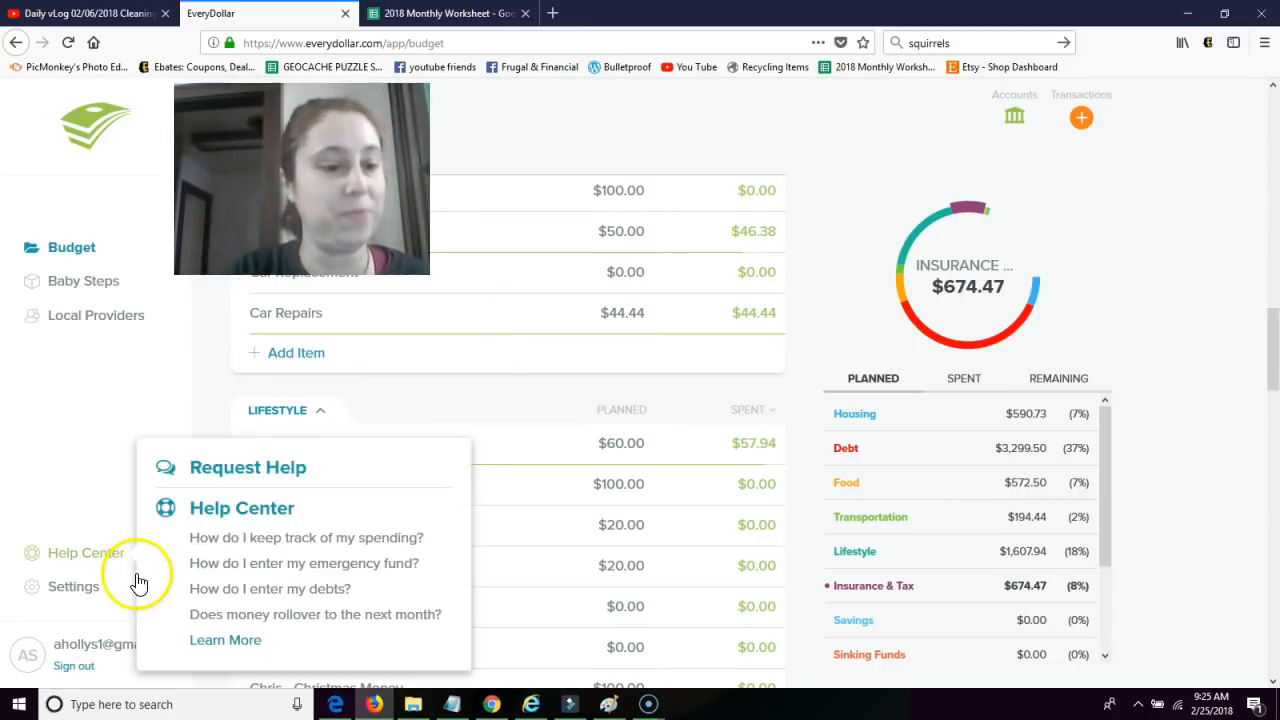